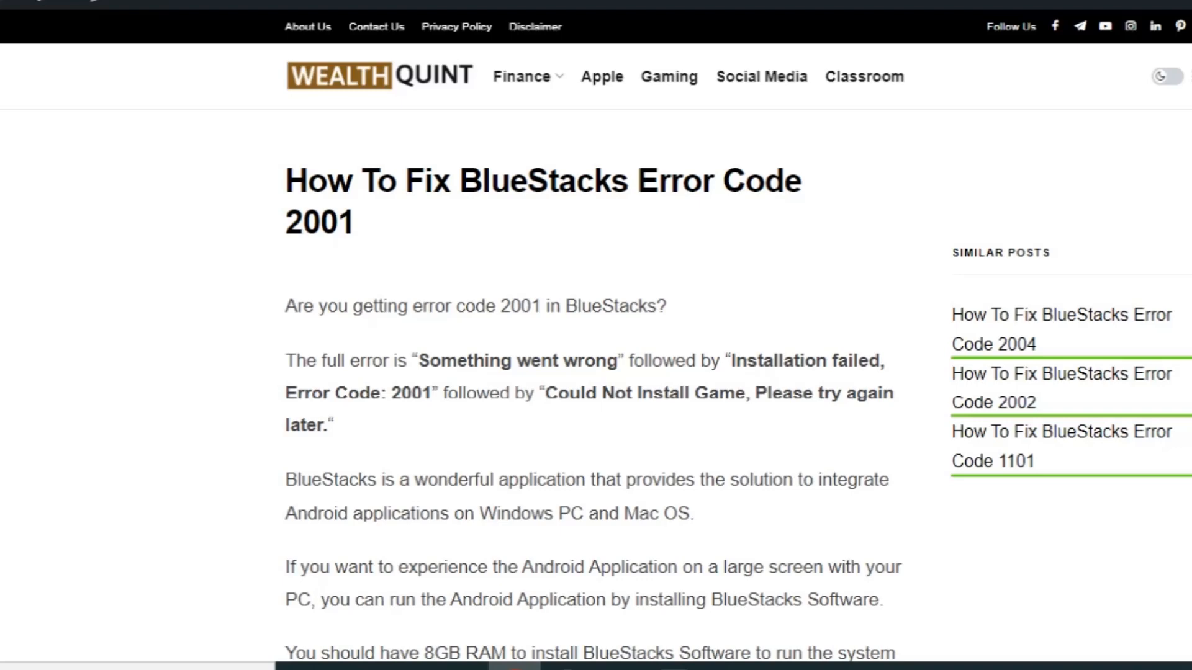
Scroll down past the intro and banner image to the bulleted list of possible causes.
scroll("down", 3)
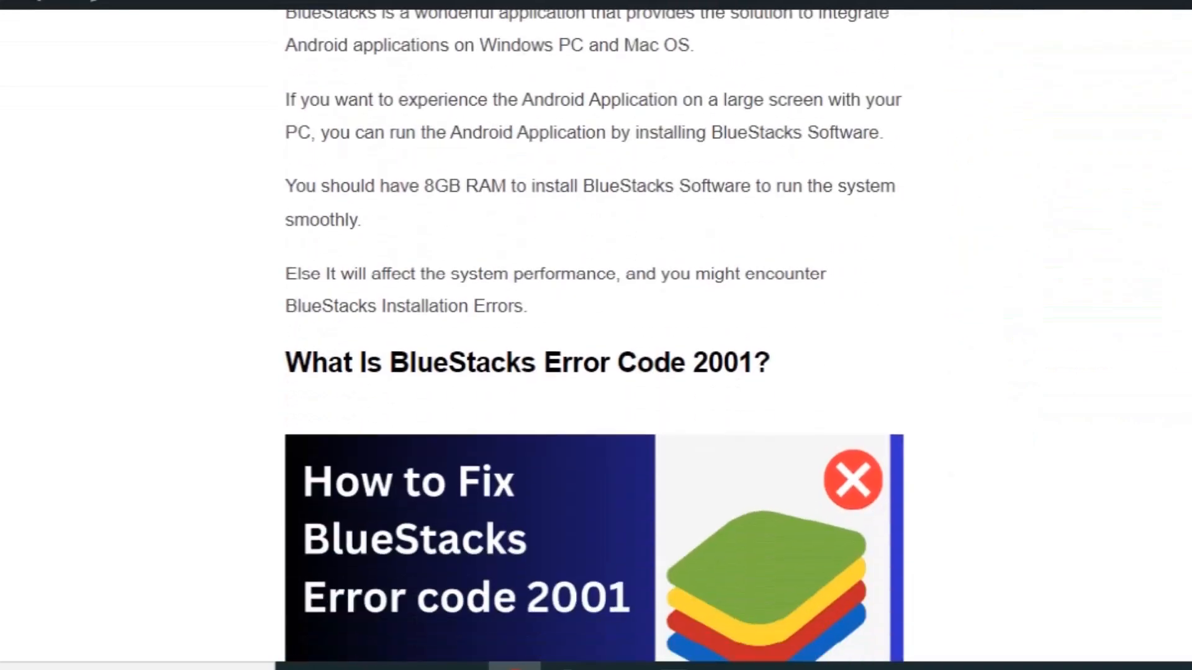
scroll("down", 3)
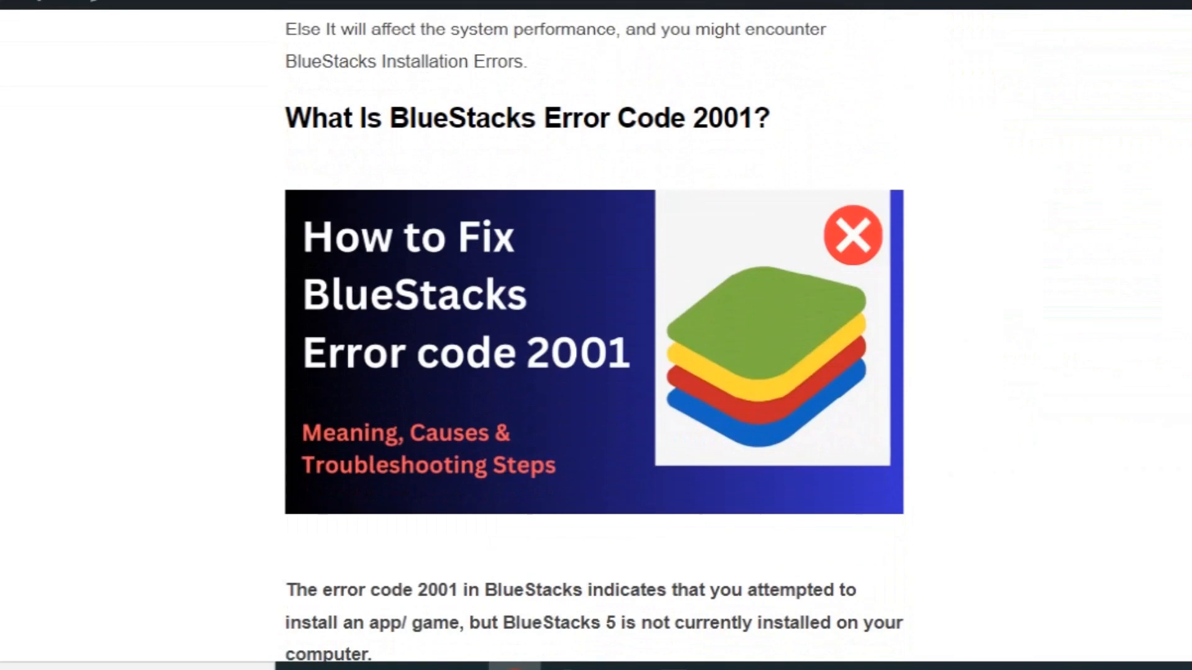
scroll("down", 3)
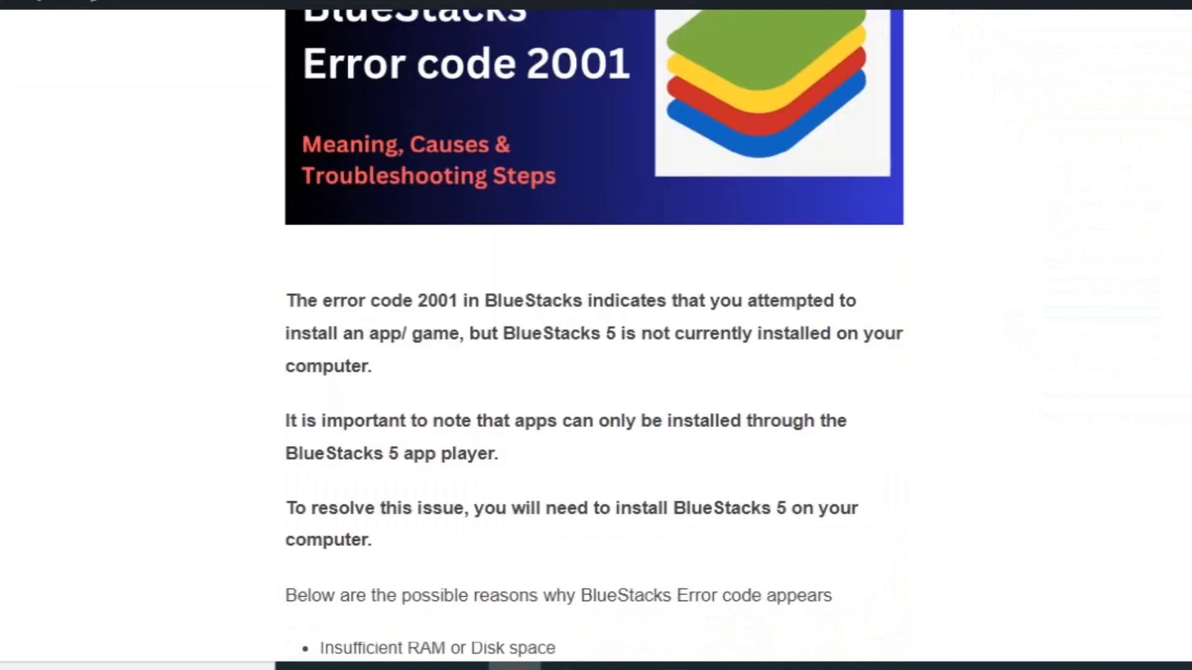
scroll("down", 3)
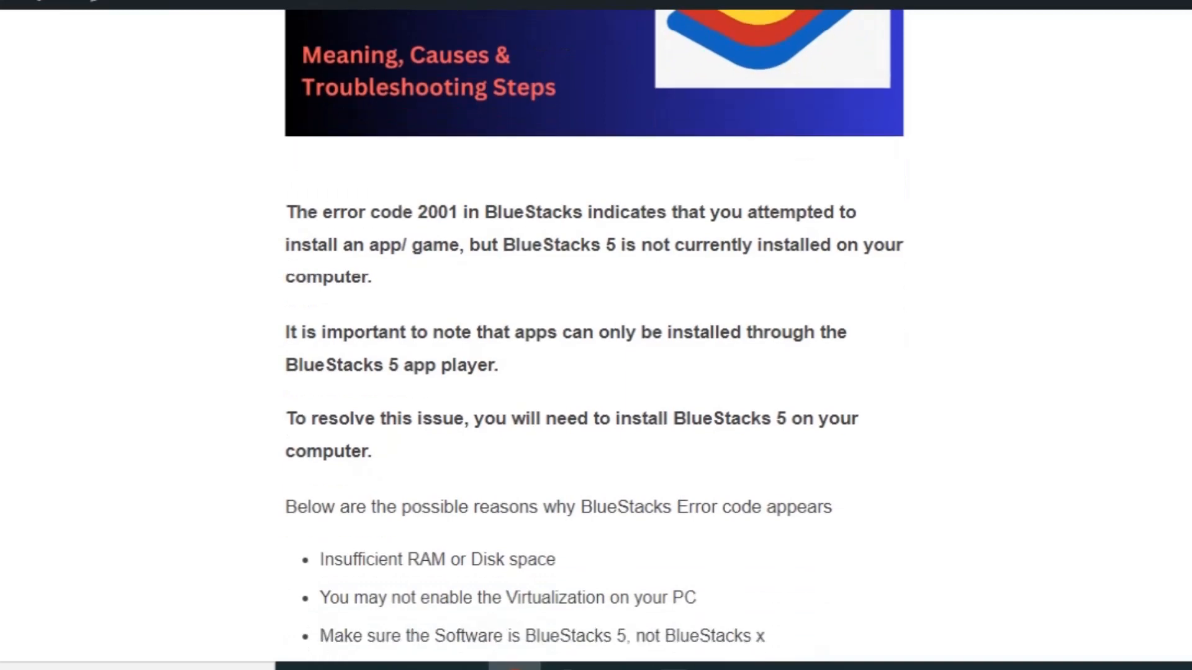
scroll("down", 3)
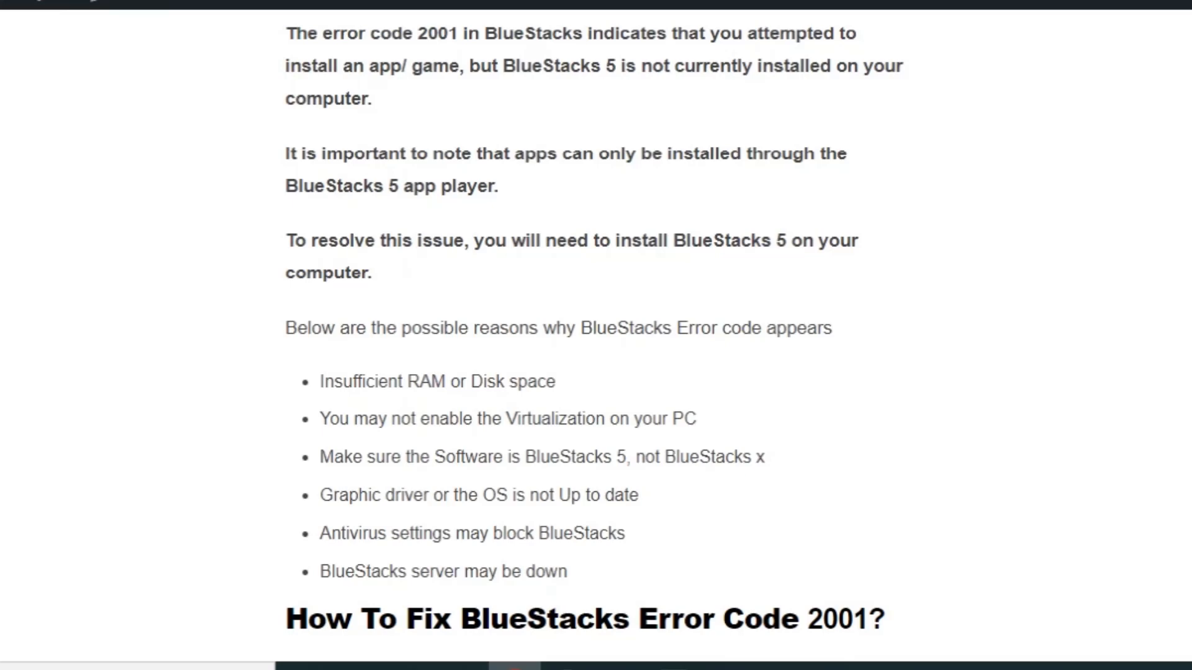
Scroll past the system requirements and official link to the '1. Completely Uninstall & Install BlueStacks' heading.
scroll("down", 3)
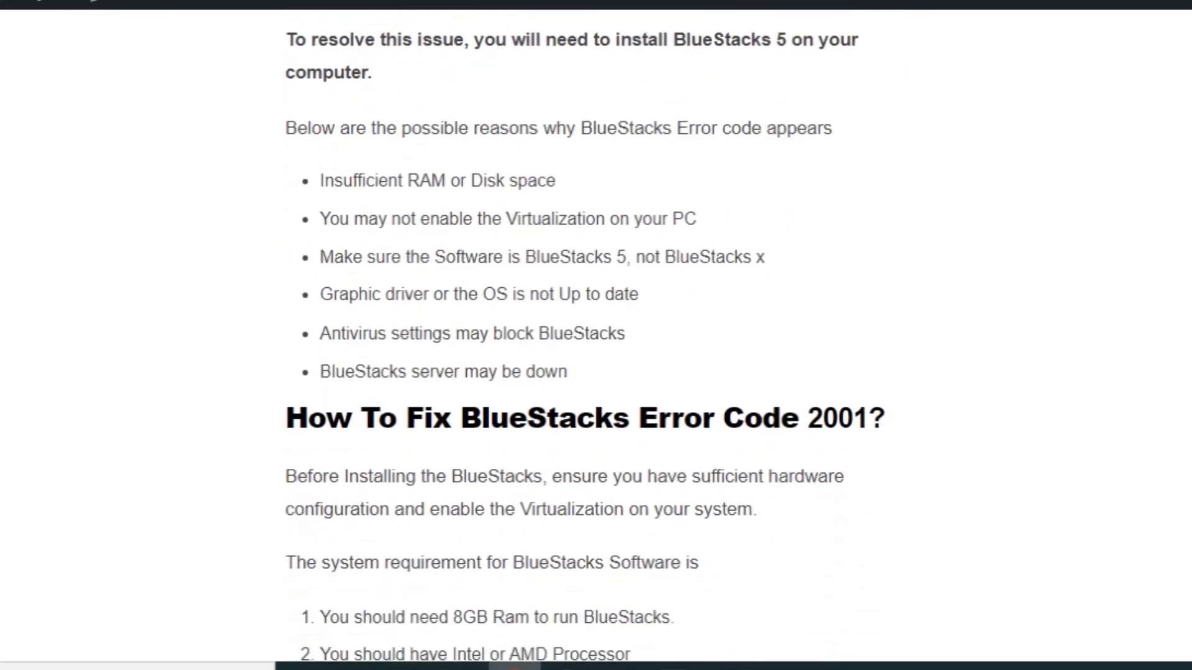
scroll("down", 3)
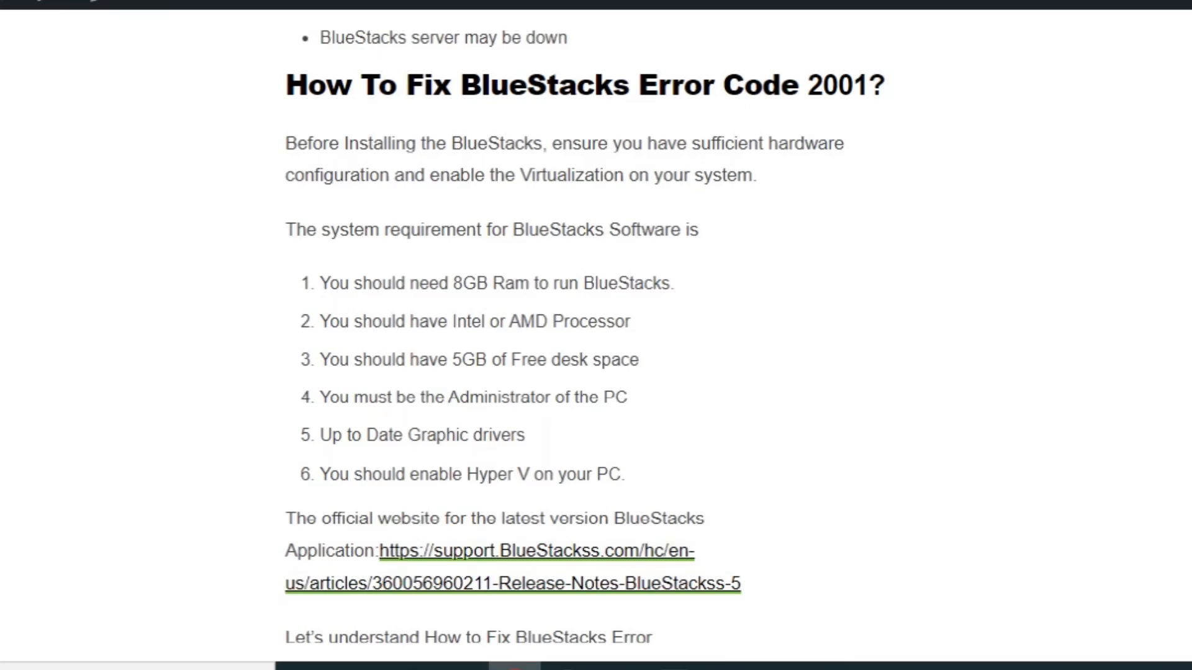
scroll("down", 3)
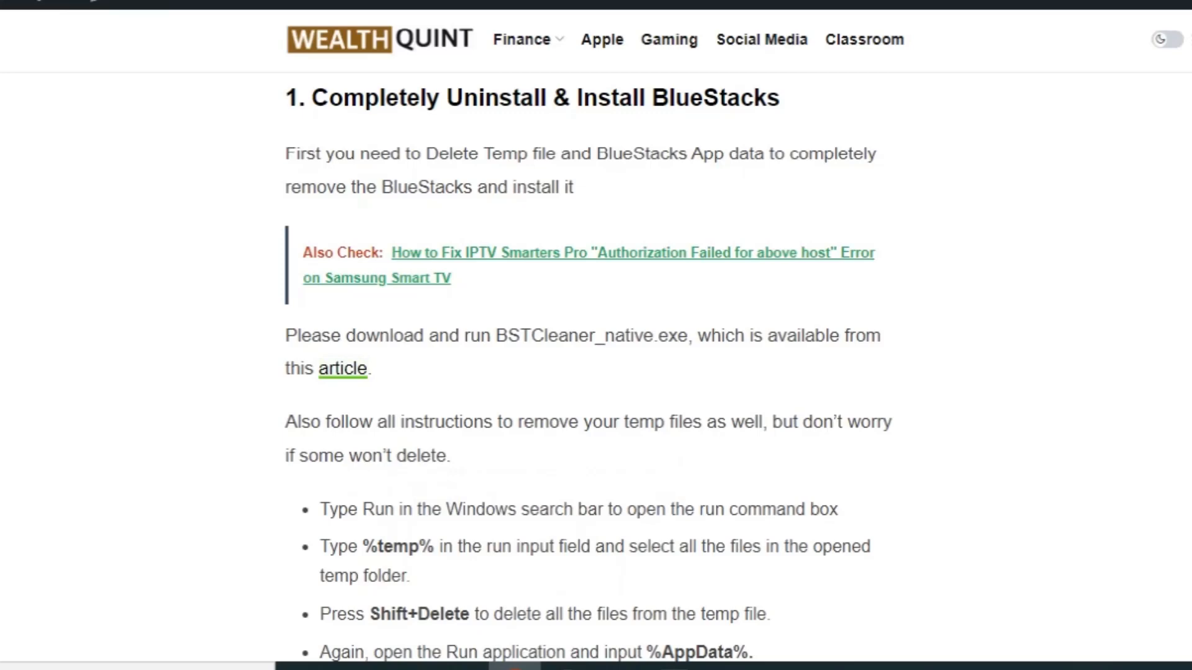
Scroll further to reveal the bulleted temp-file and AppData removal steps of the first solution.
scroll("down", 3)
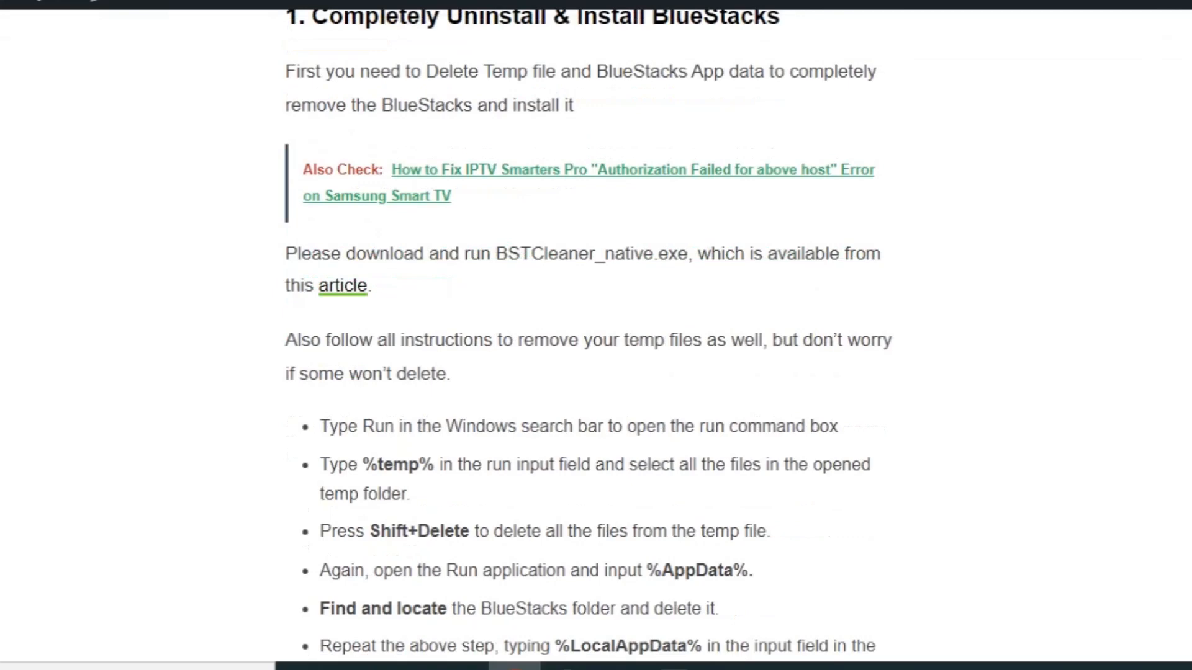
scroll("down", 3)
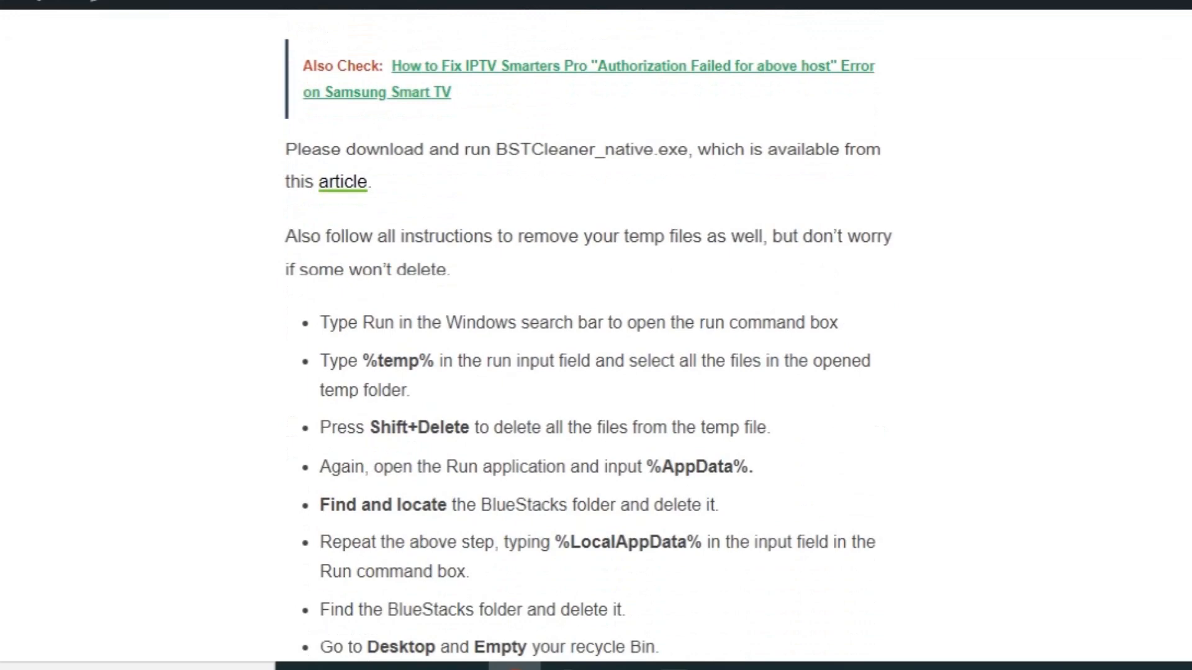
scroll("down", 3)
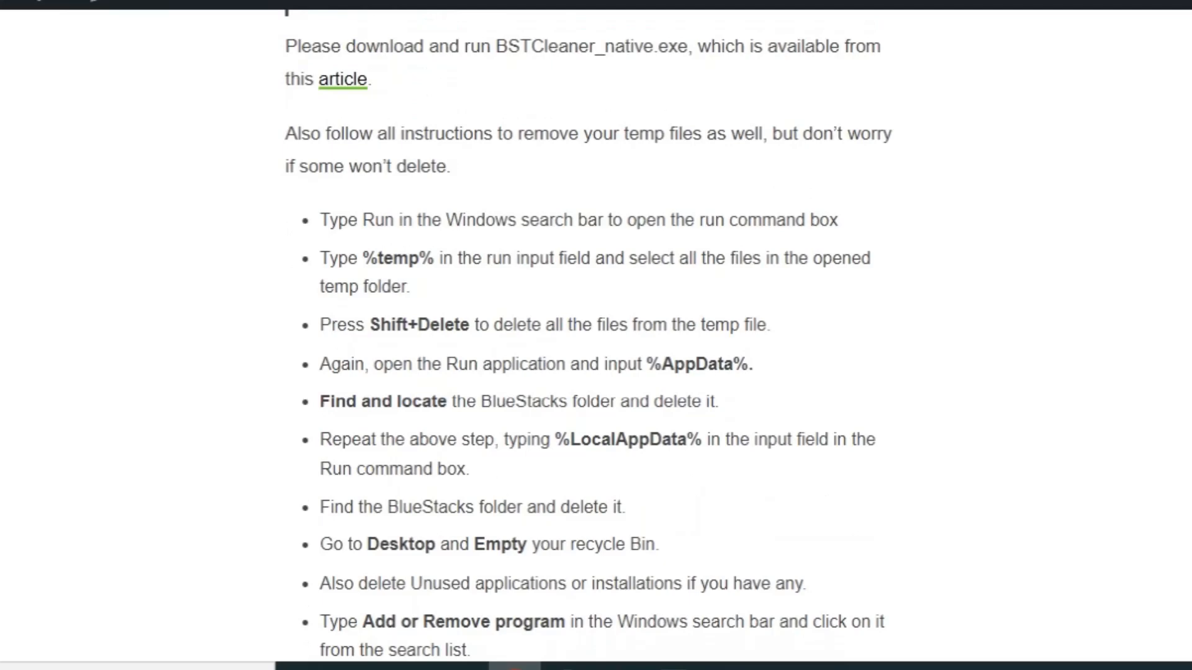
Highlight %AppData%, %LocalAppData% and 'uninstall' while scrolling to the '2. Run As Administrator' heading.
double_click(418, 324)
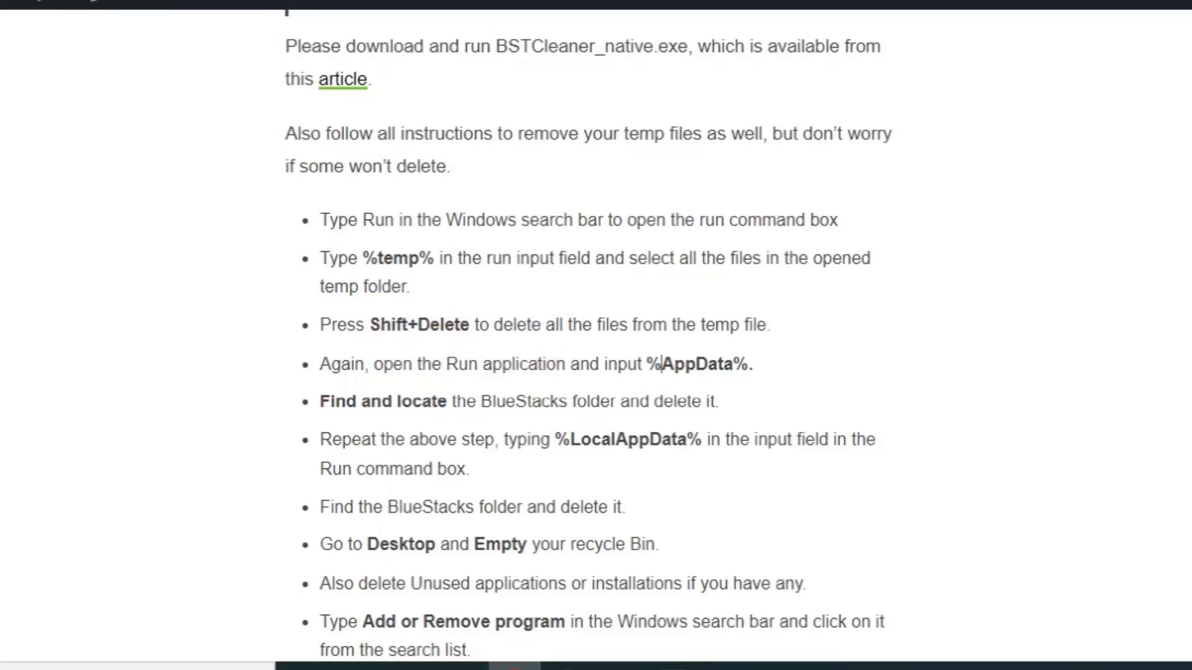
double_click(702, 364)
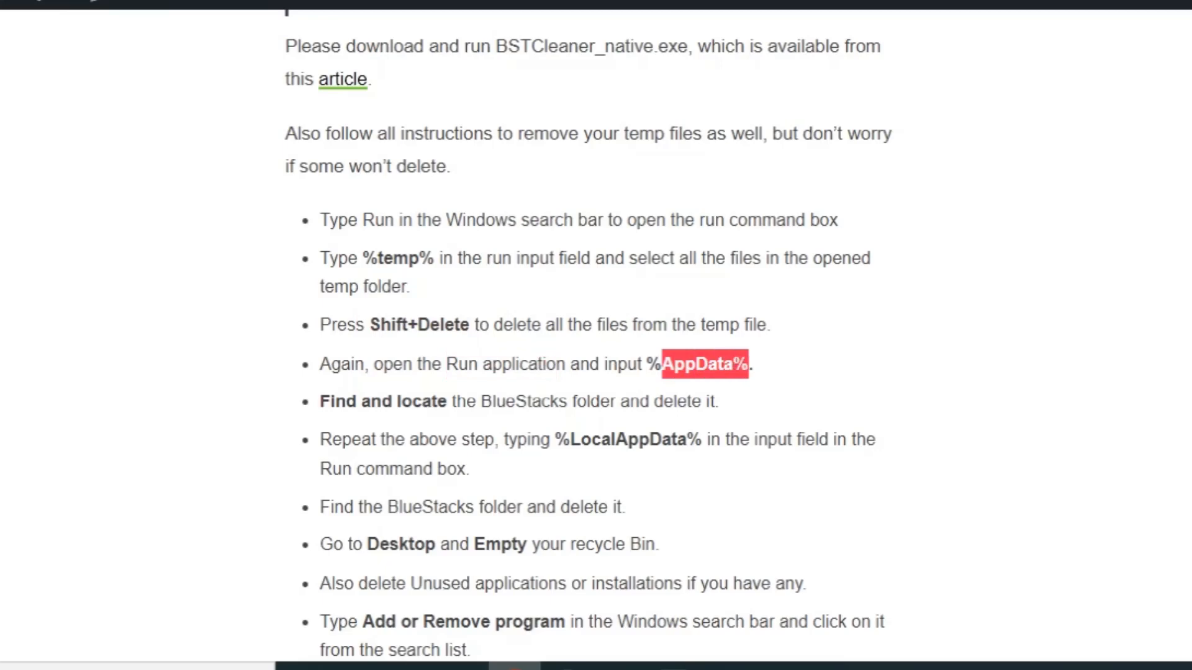
left_click(480, 401)
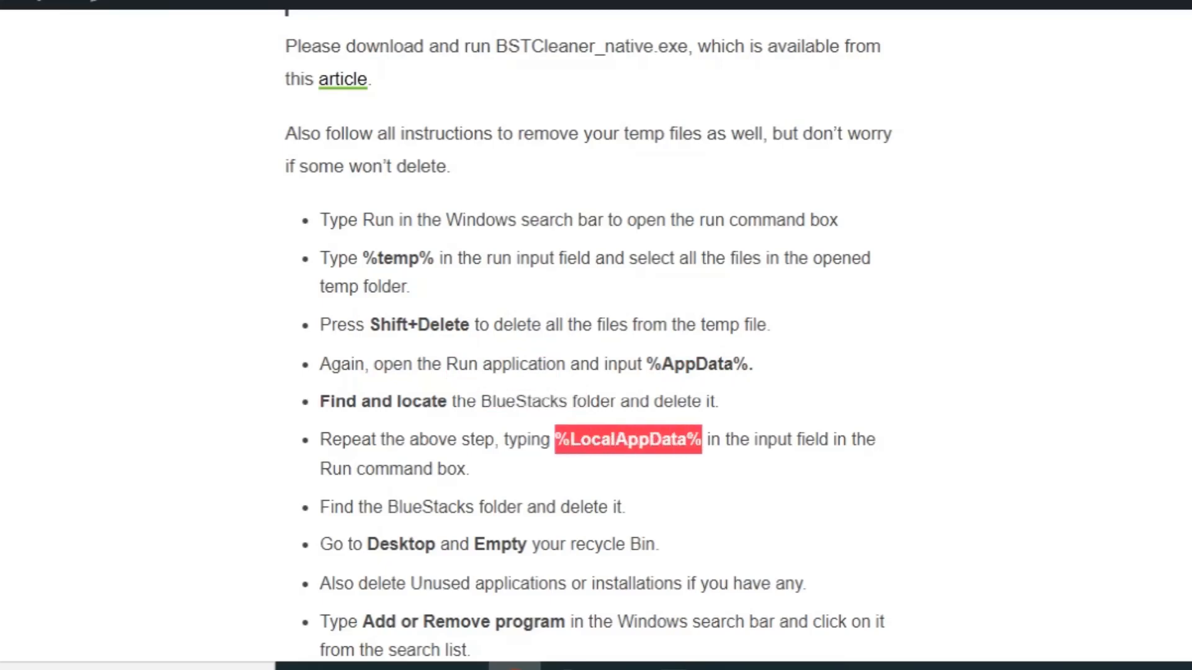
scroll("down", 3)
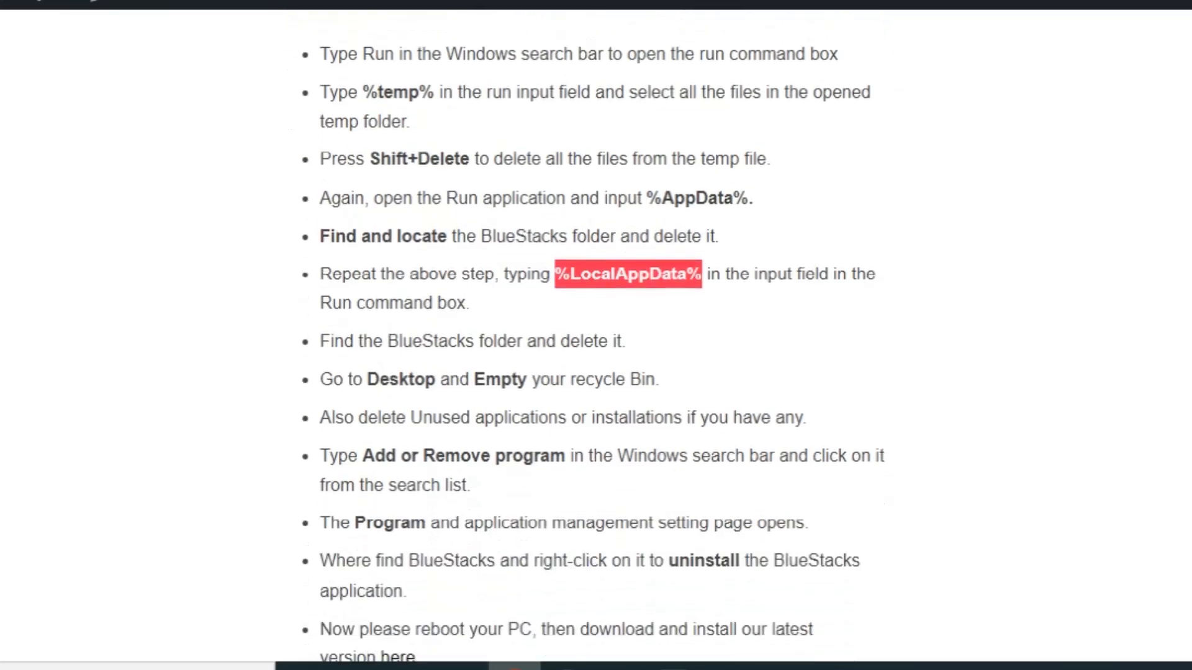
scroll("down", 3)
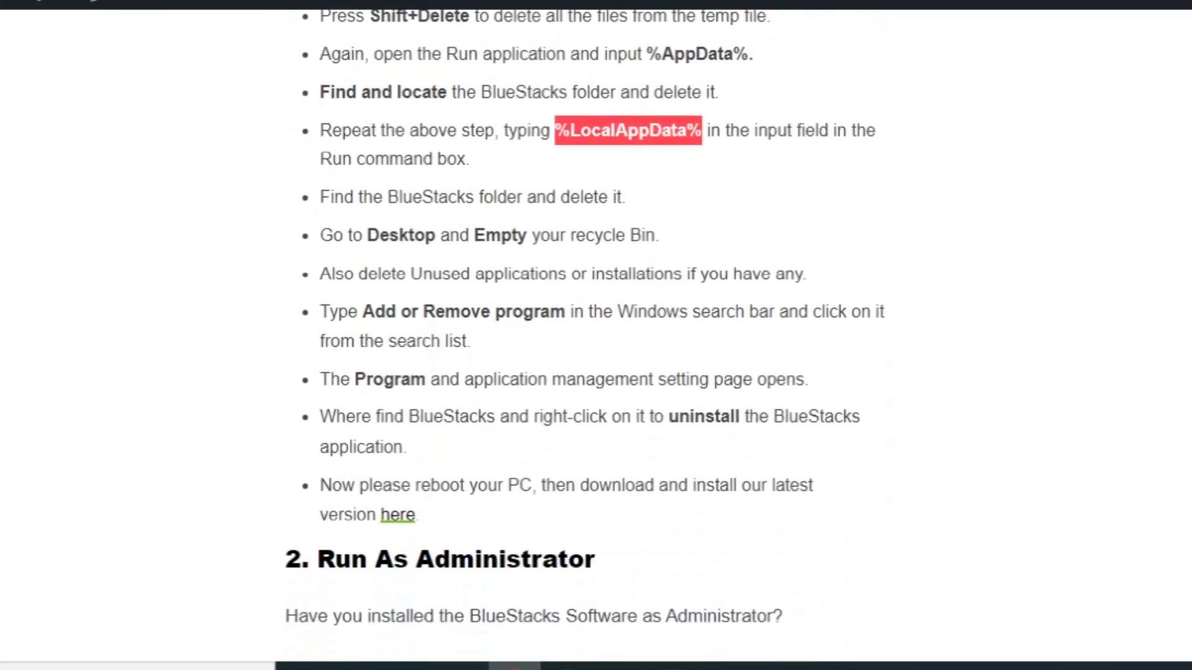
double_click(401, 235)
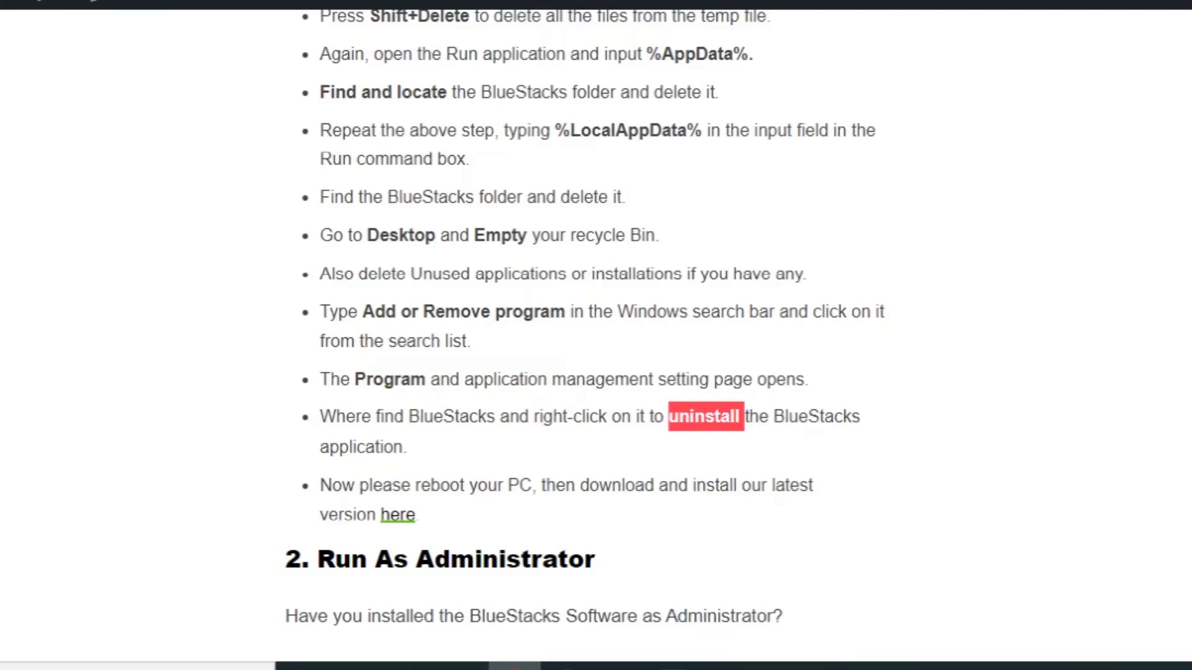
mouse_move(397, 514)
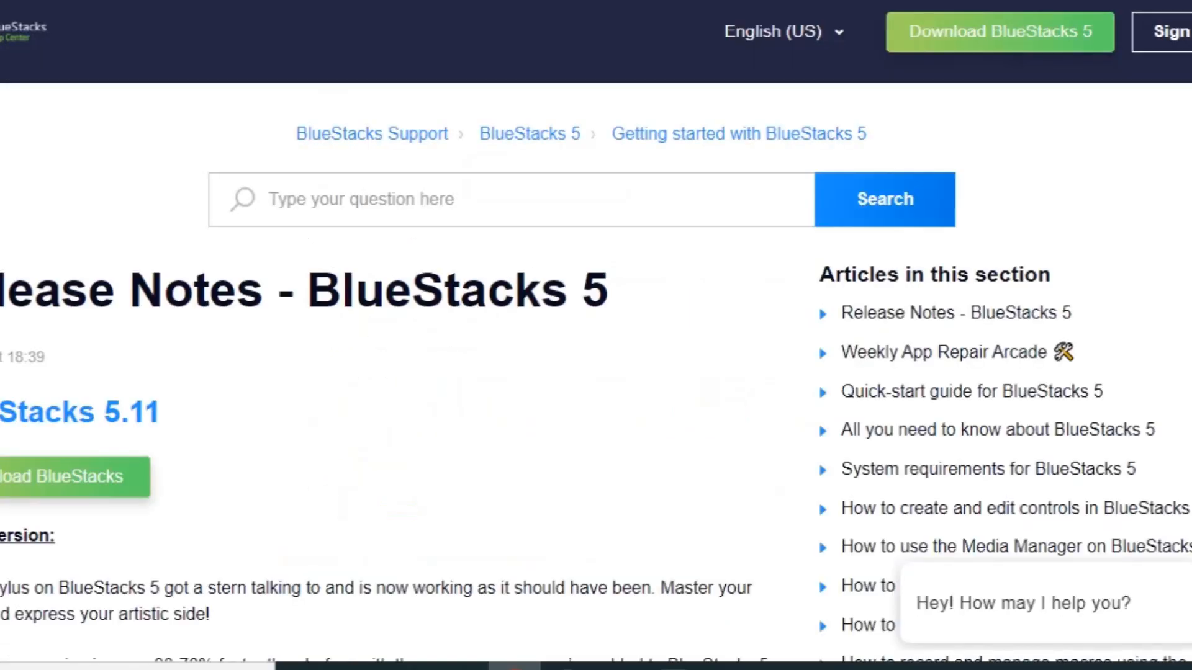
Follow the official release-notes link to the BlueStacks Support page and return to the article.
left_click(73, 477)
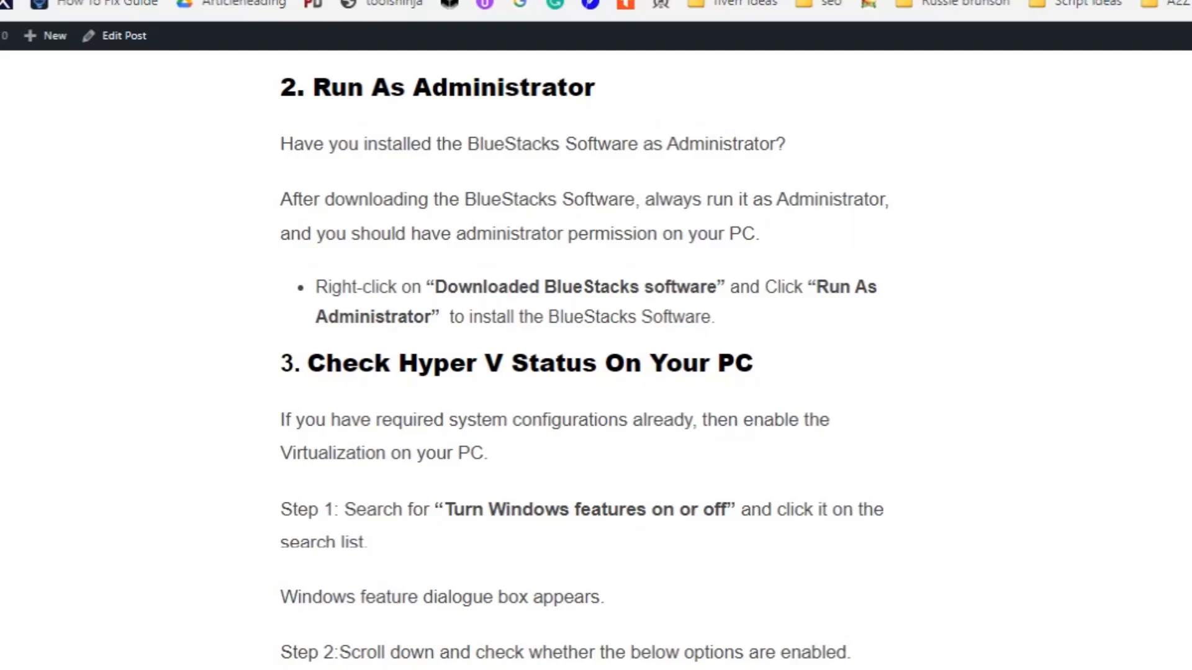
Scroll through the Run As Administrator fix into the Check Hyper V Status section.
scroll("down", 3)
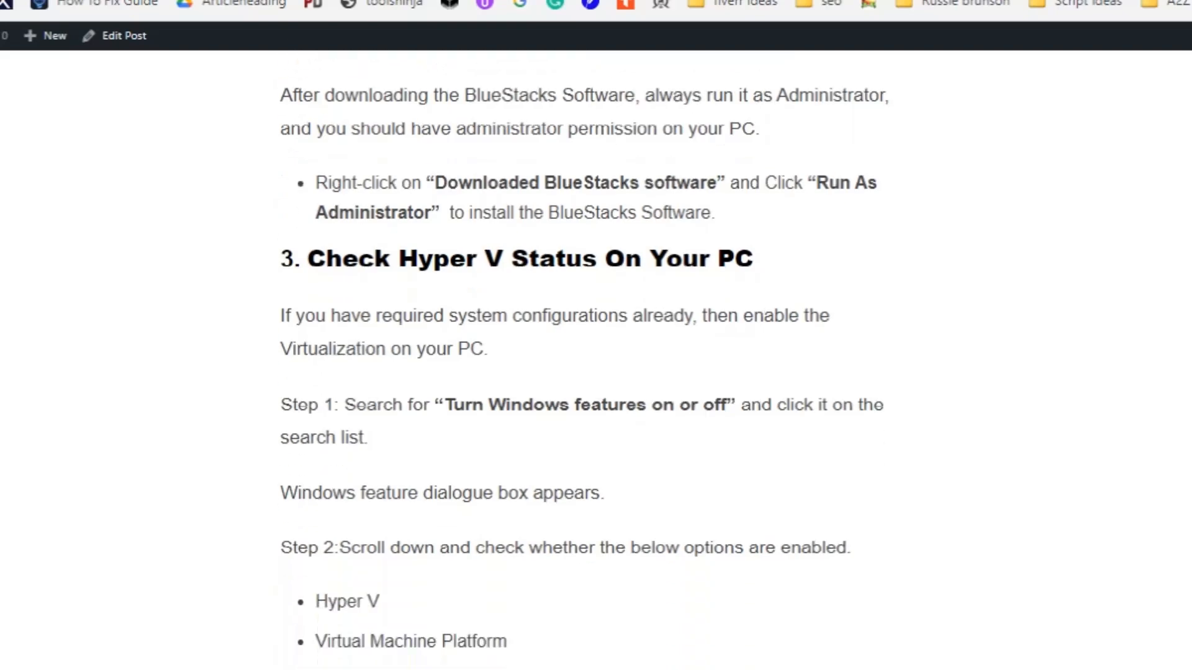
scroll("down", 3)
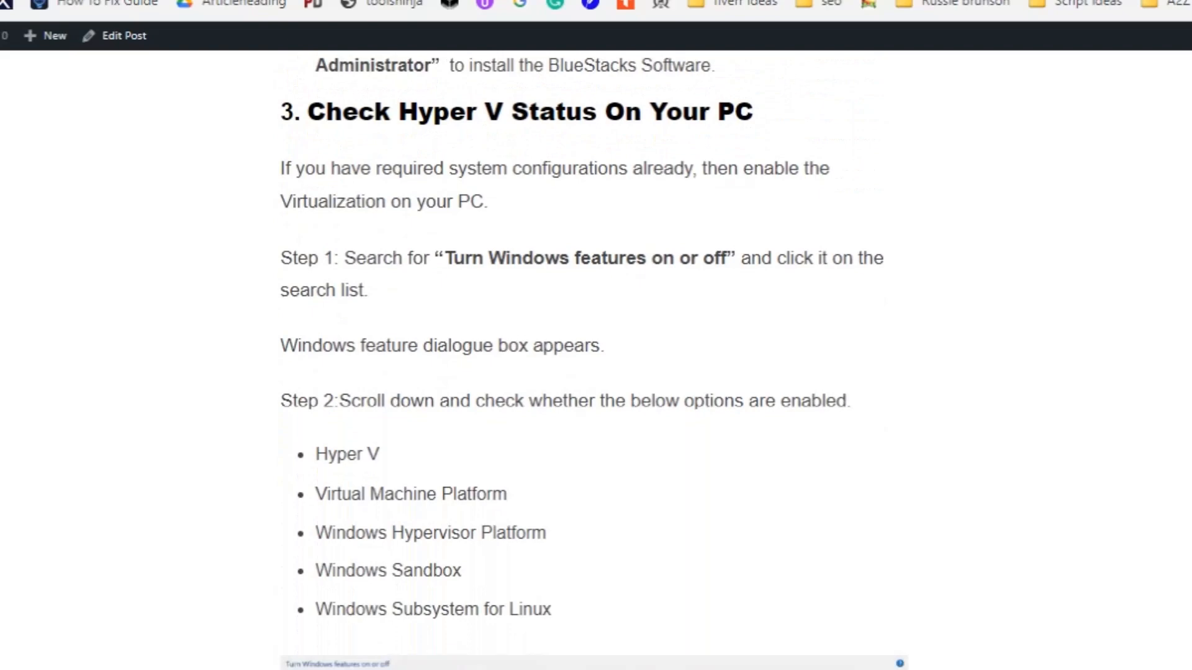
scroll("down", 3)
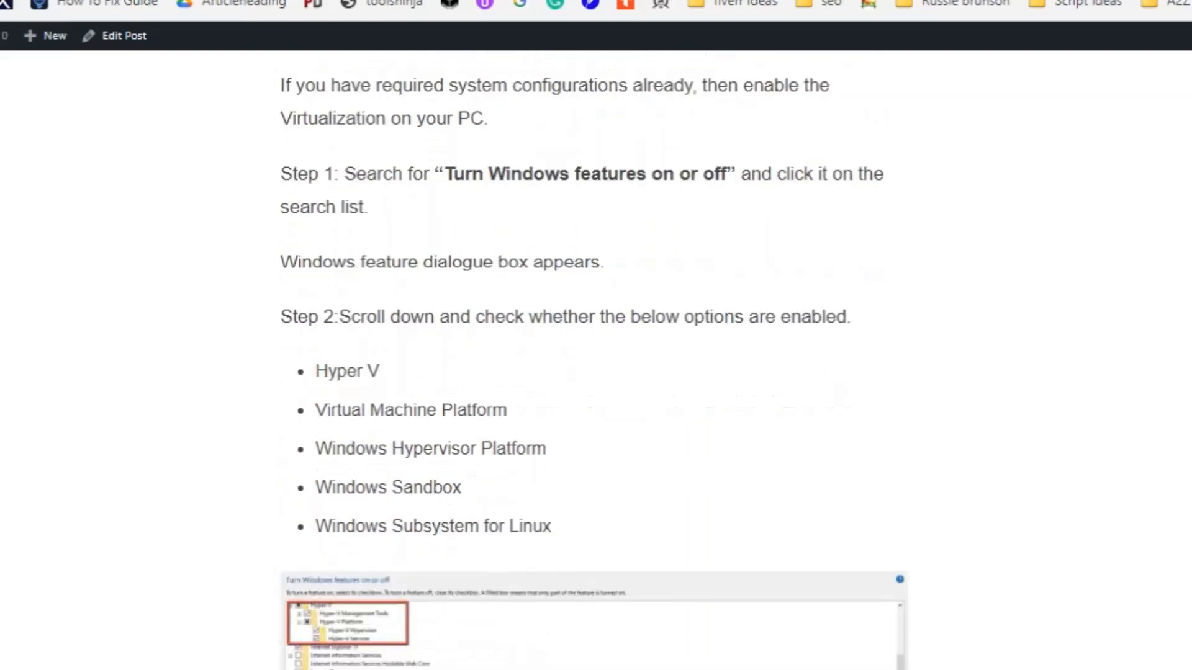
scroll("down", 3)
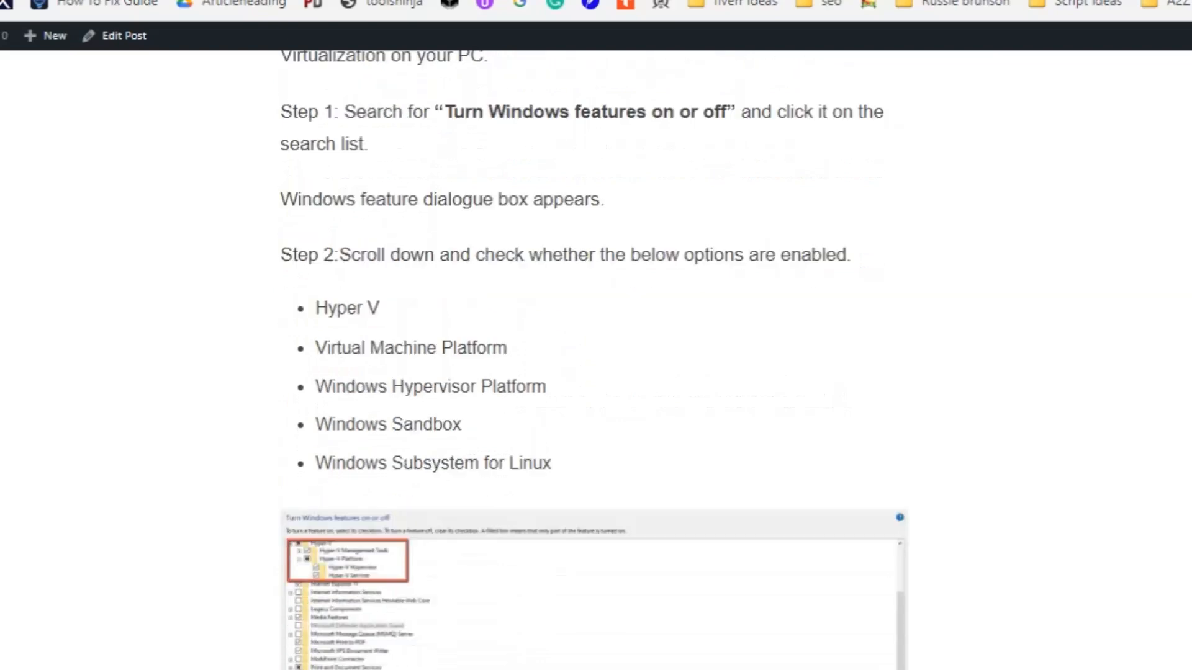
scroll("down", 3)
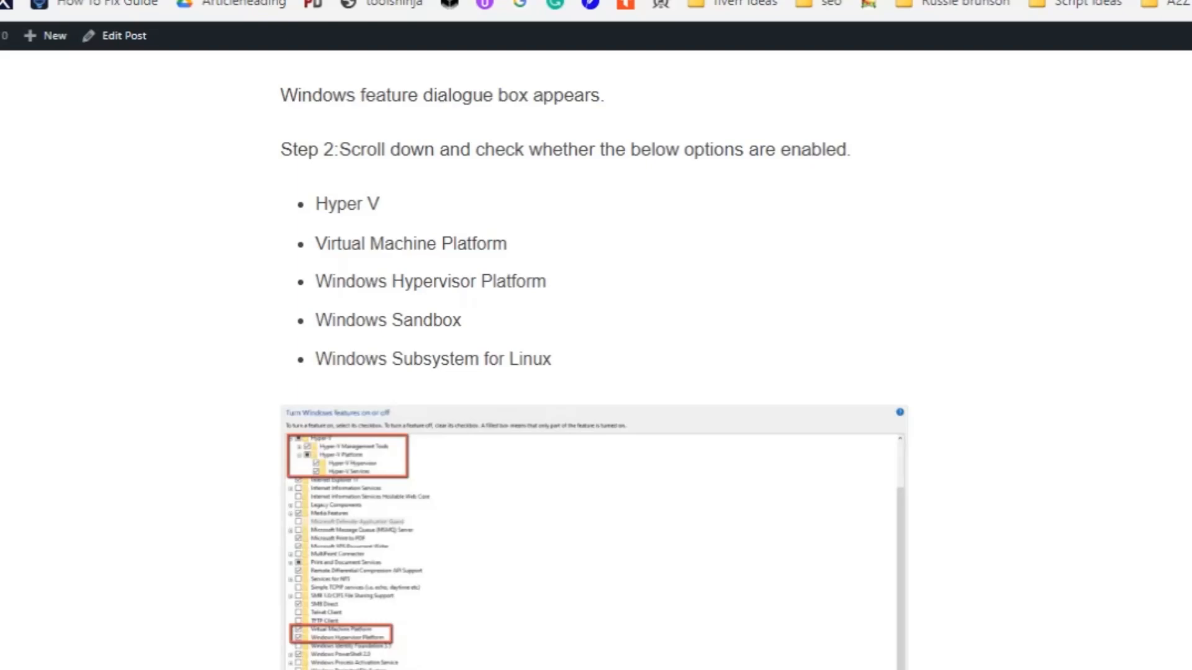
Scroll past the Hyper V checklist to the '4. Repair Any Corrupted File On Your System' command prompt steps.
scroll("down", 3)
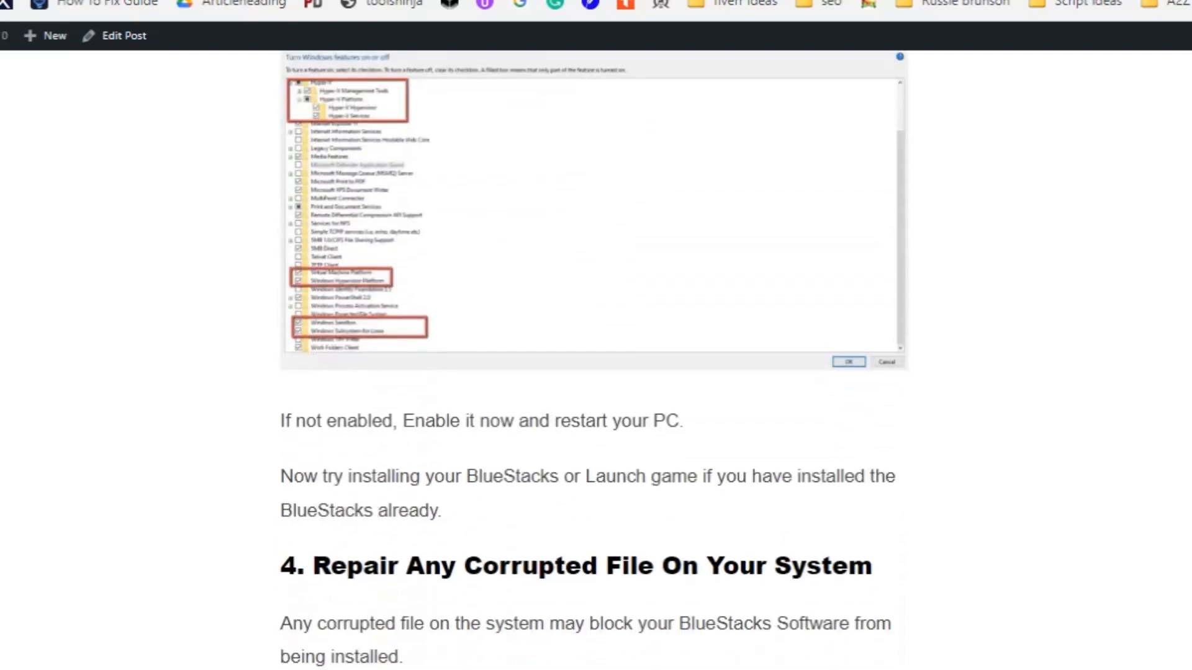
scroll("down", 3)
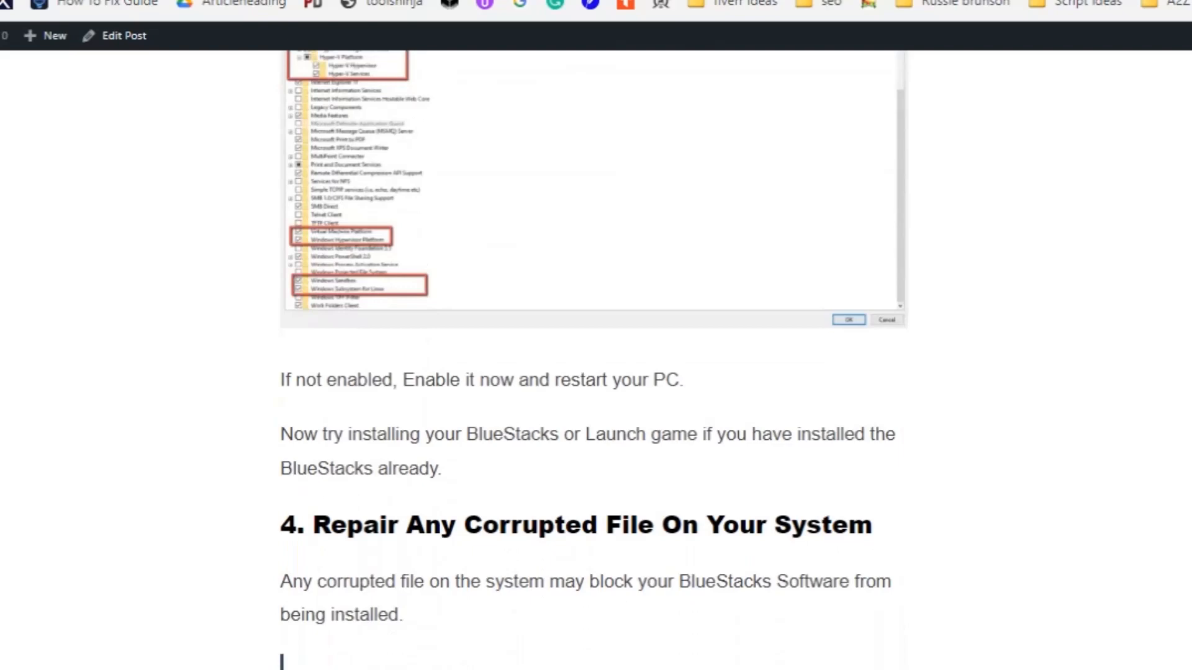
scroll("down", 3)
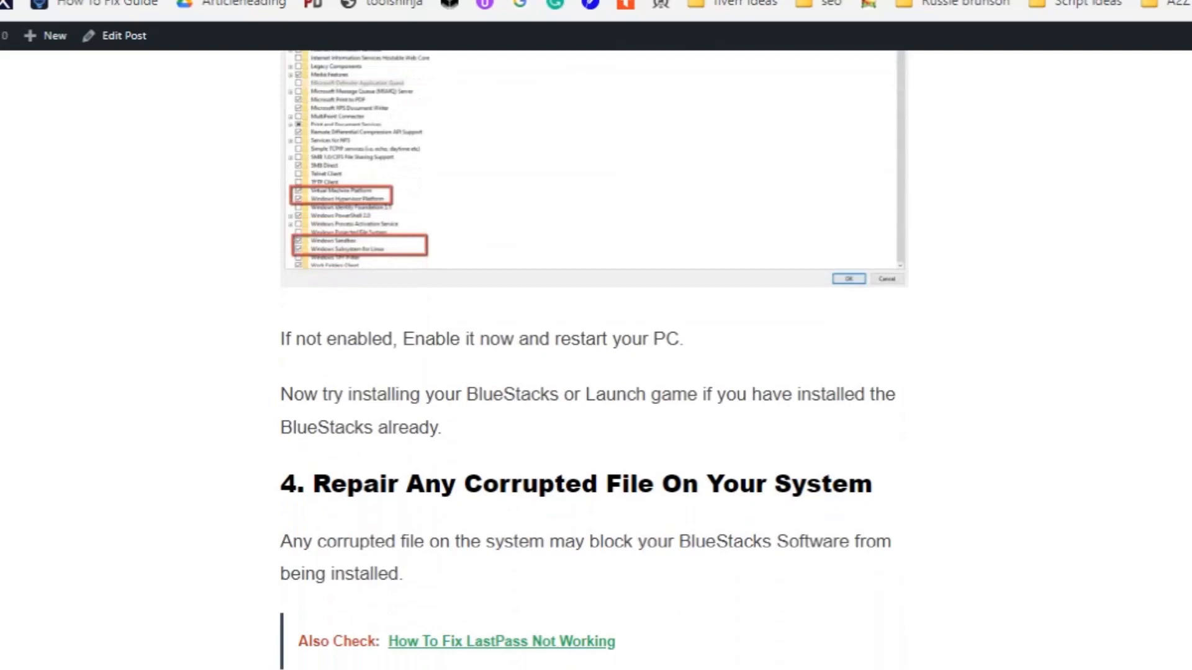
scroll("down", 3)
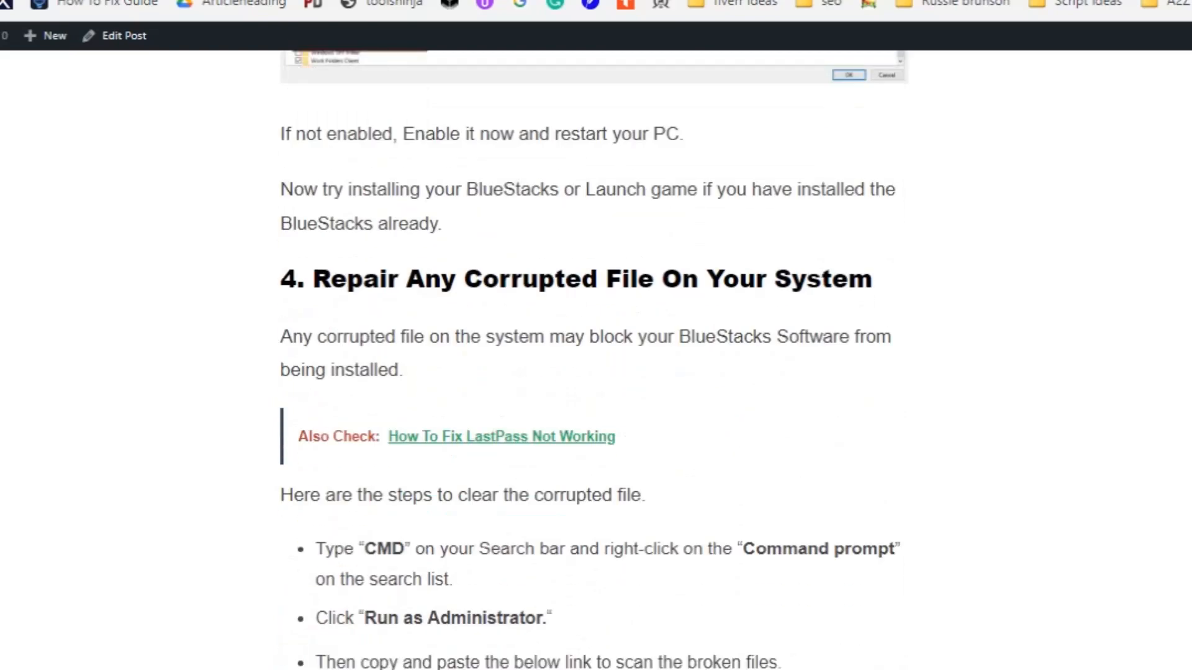
scroll("up", 3)
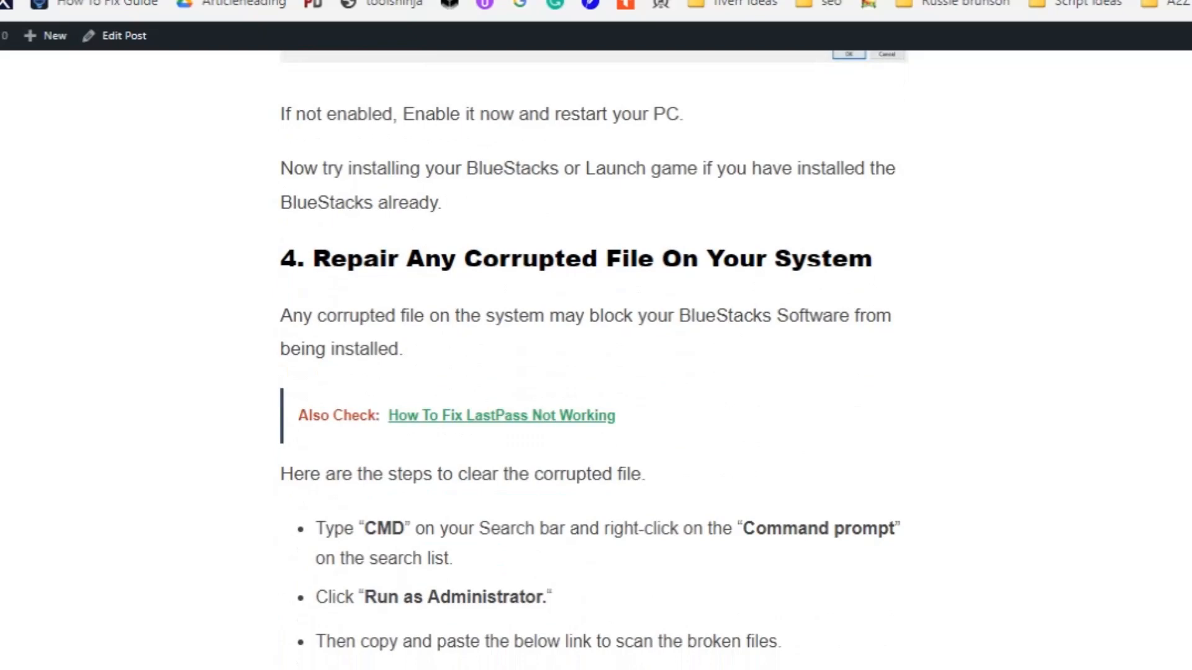
scroll("down", 3)
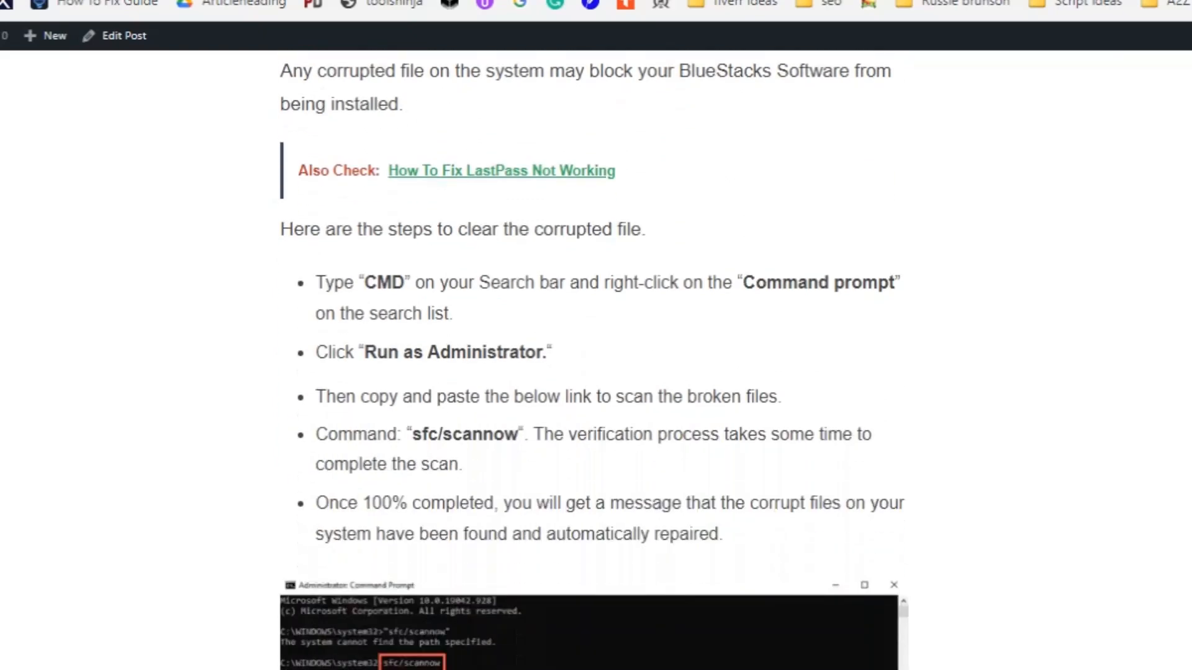
Scroll past the sfc/scannow result screenshot to the '5. Antivirus May Protect Your System From Installing' heading.
scroll("down", 3)
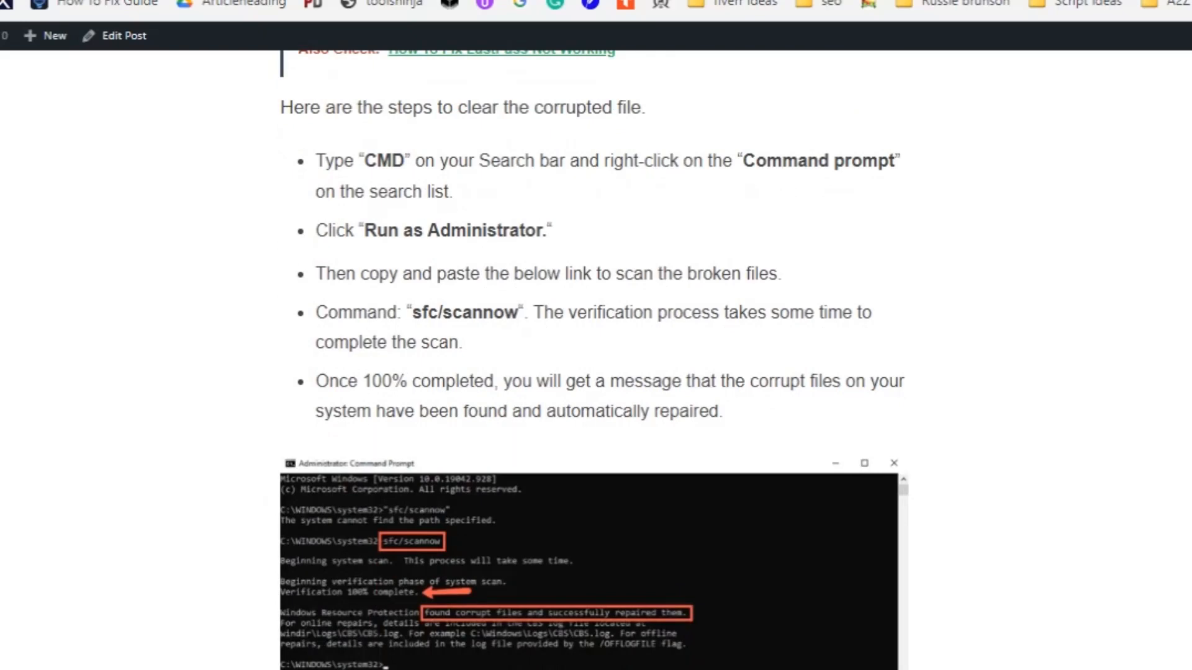
scroll("down", 3)
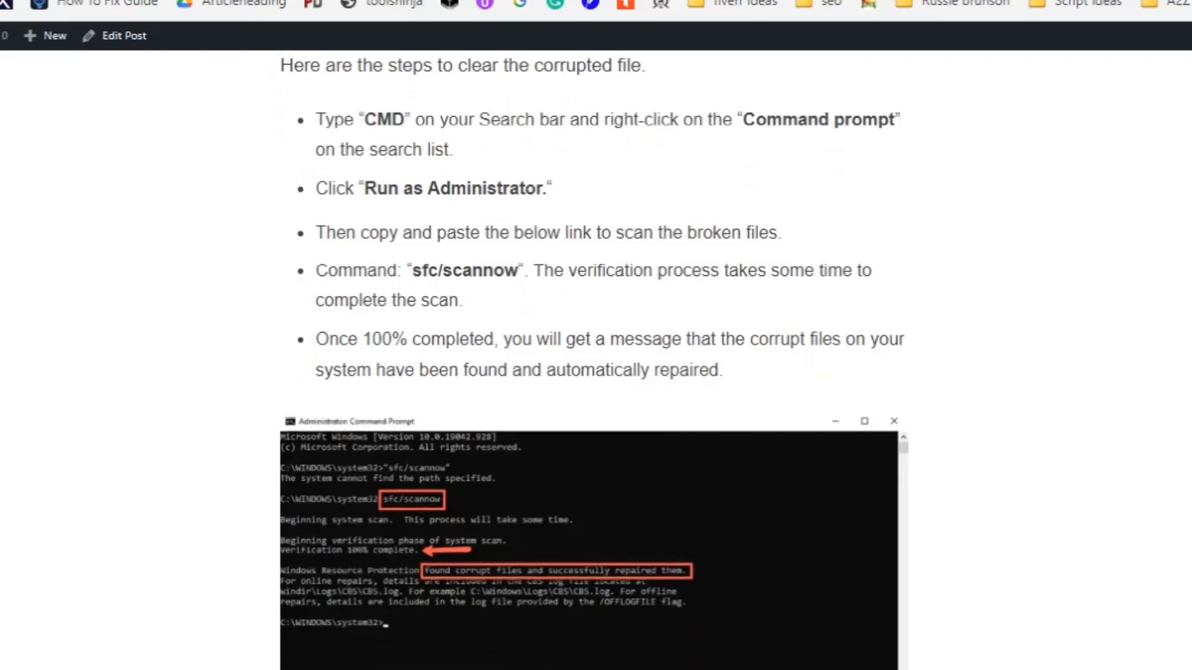
scroll("down", 3)
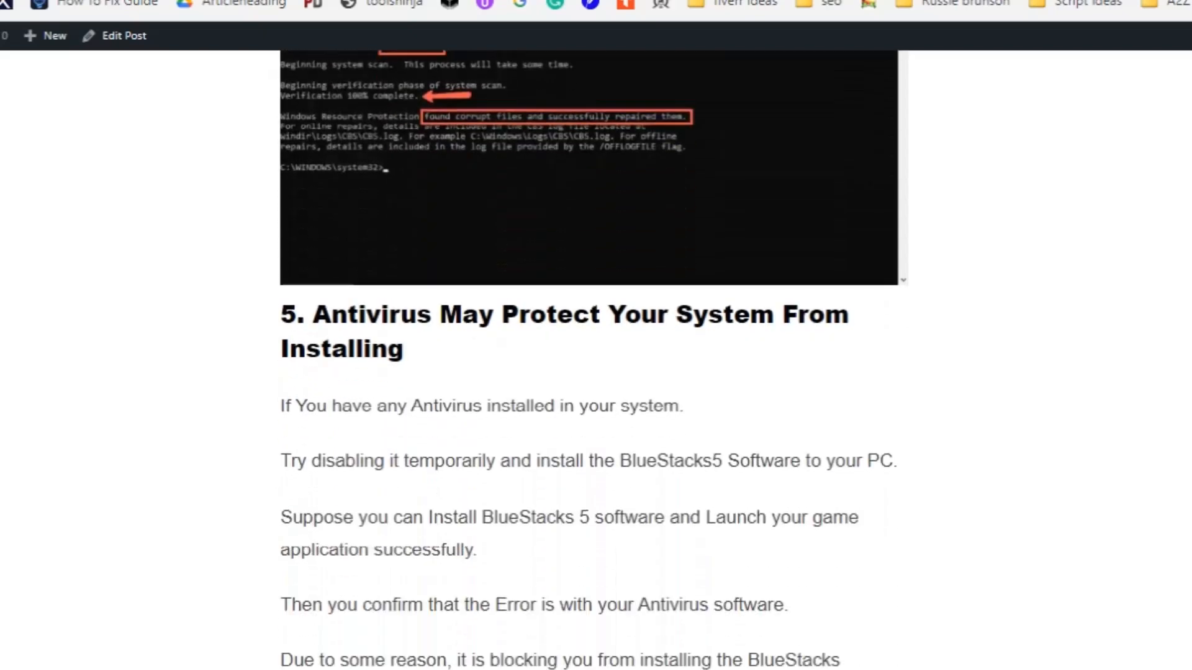
Scroll through the antivirus advice in section 5 to the BlueStacks support address.
scroll("down", 3)
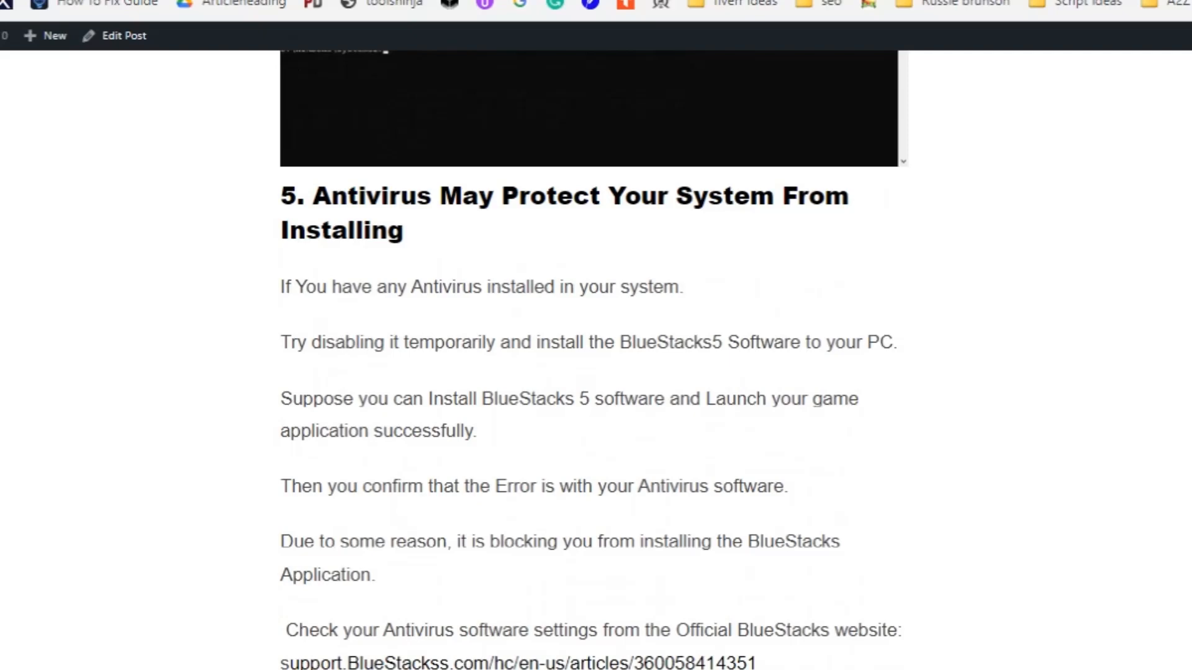
scroll("down", 3)
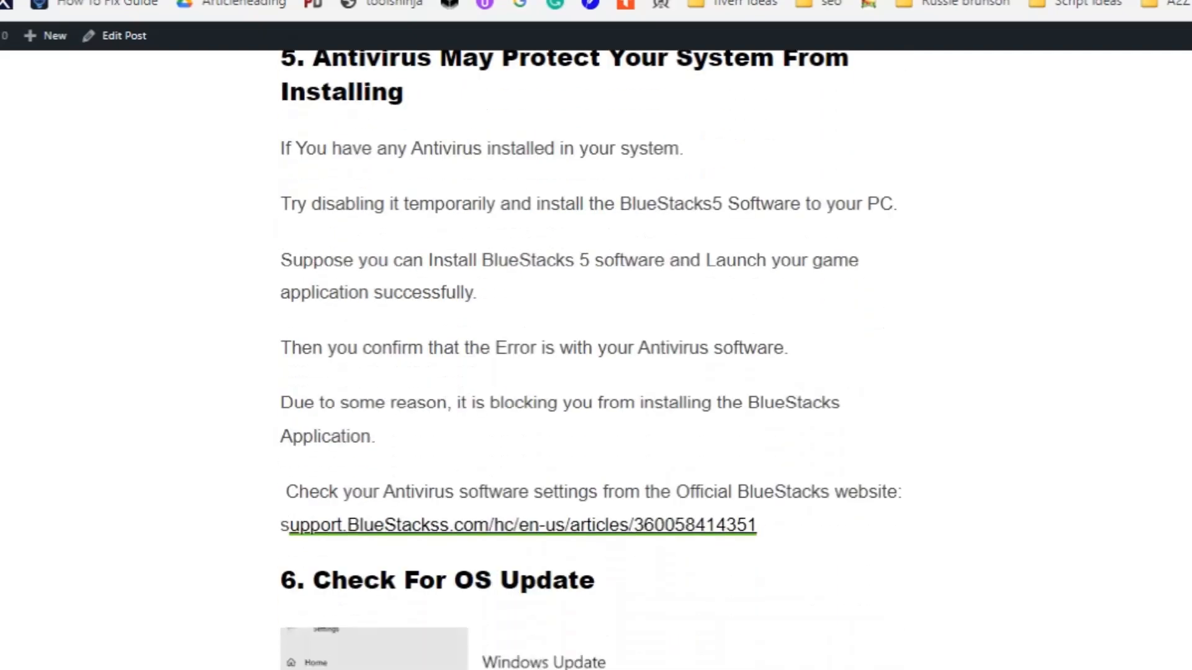
scroll("down", 3)
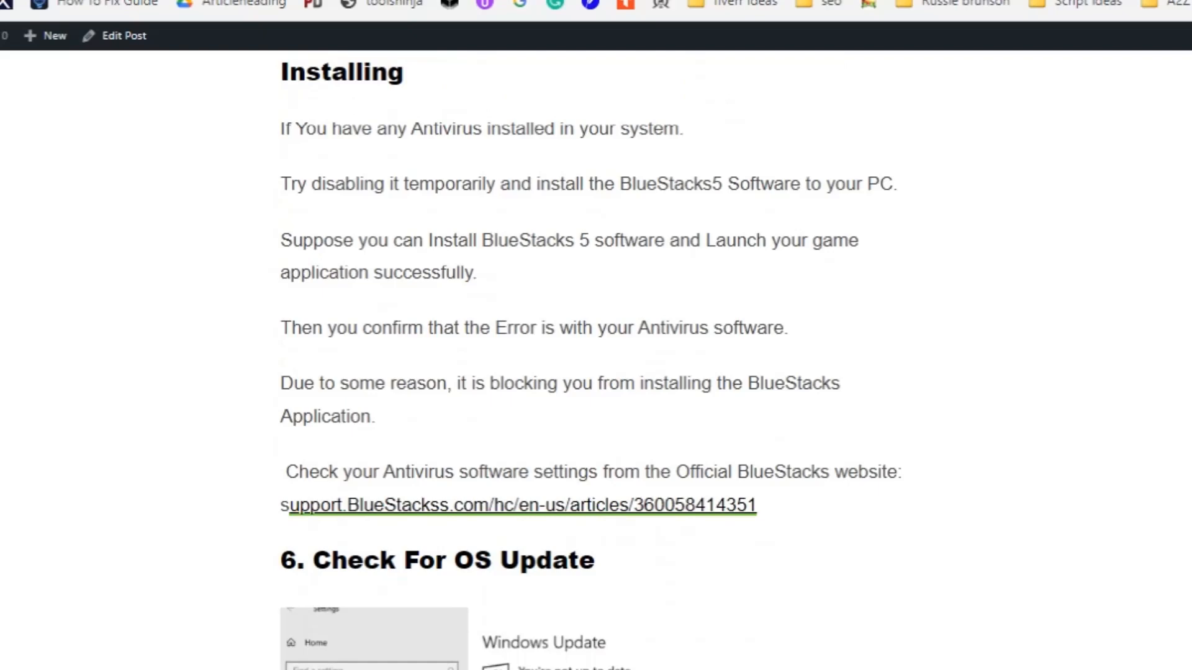
scroll("down", 3)
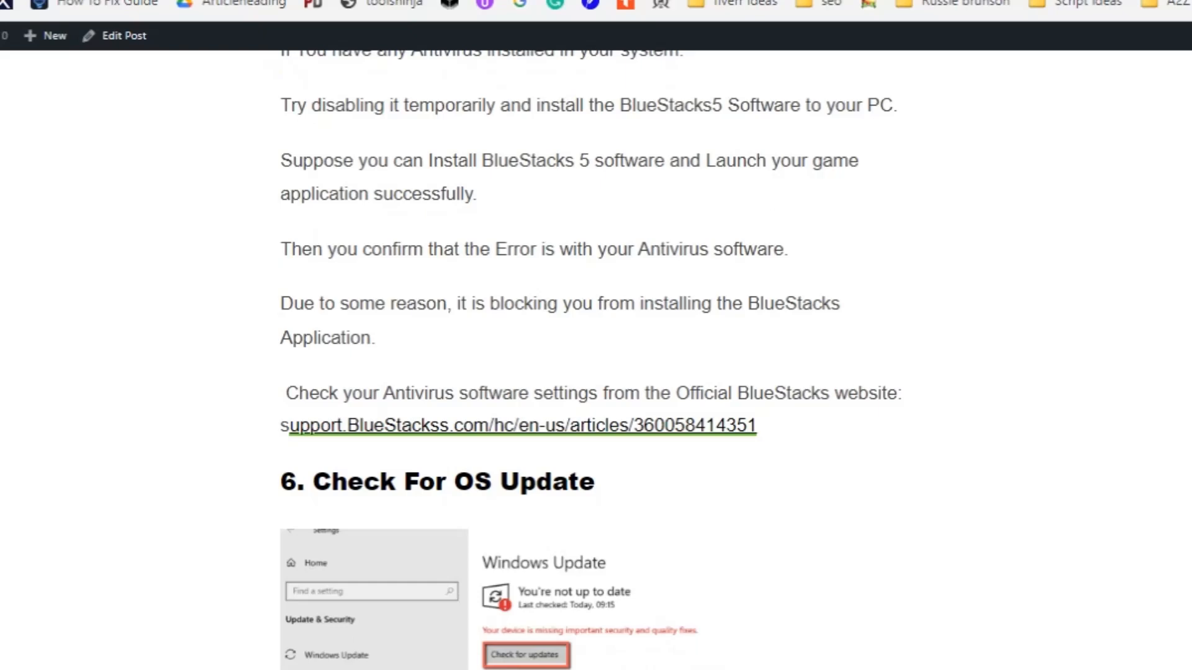
Highlight and clear the support.BlueStackss.com link text, then scroll into section 6's OS update steps.
double_click(521, 424)
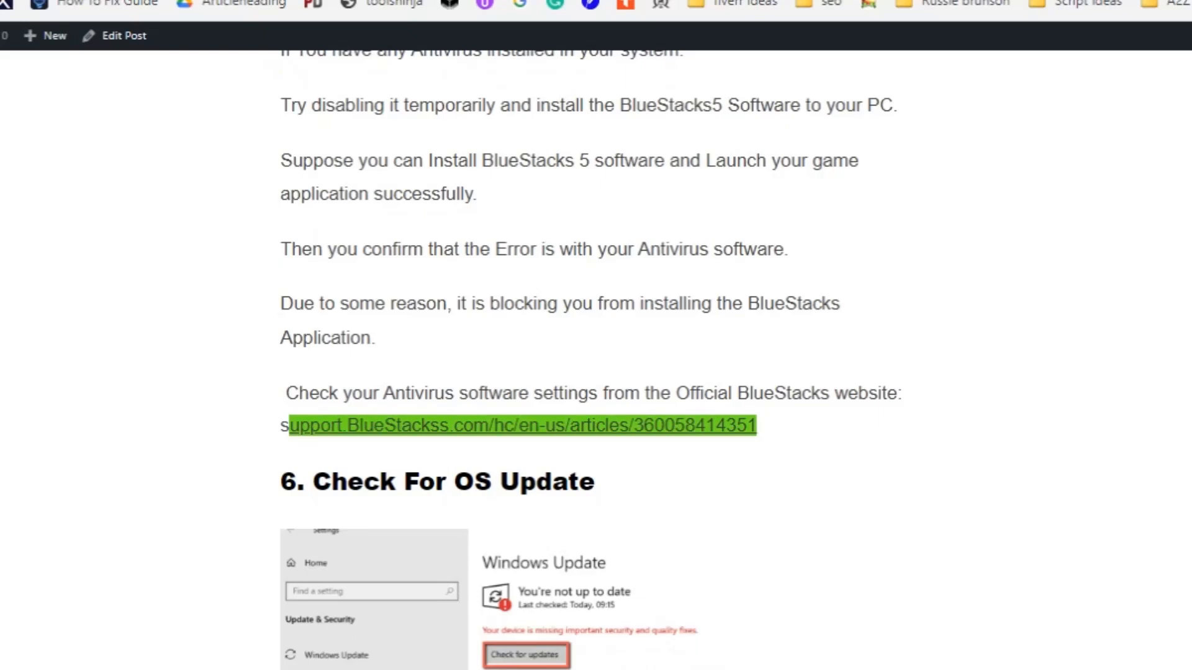
left_click(520, 425)
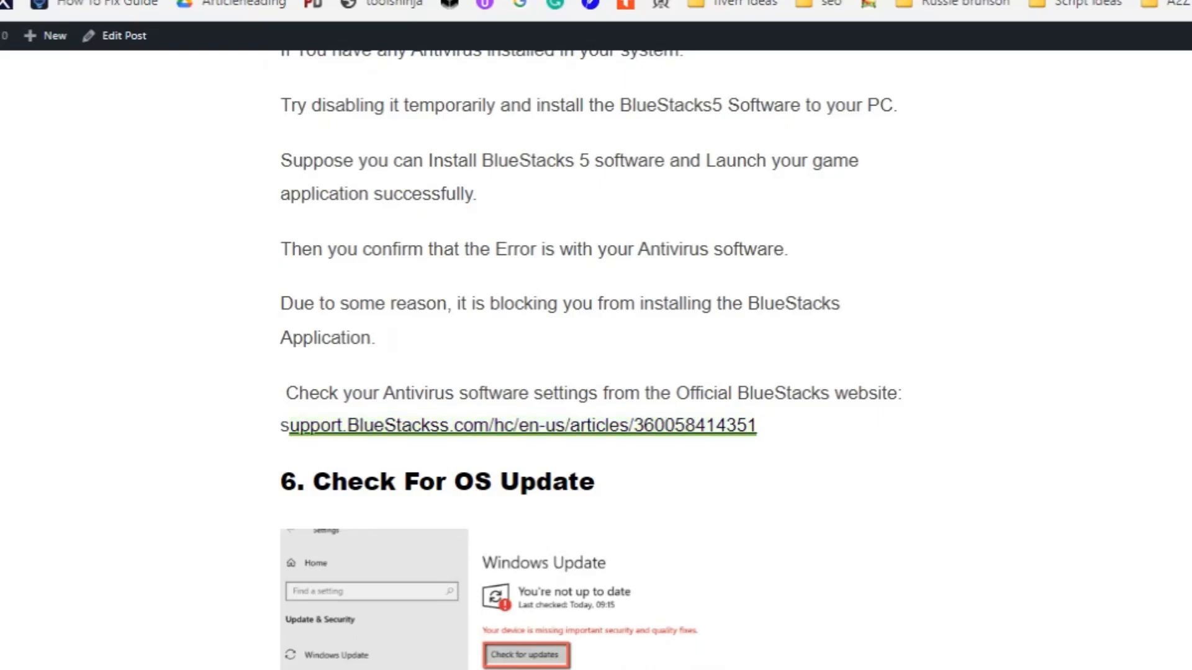
scroll("down", 3)
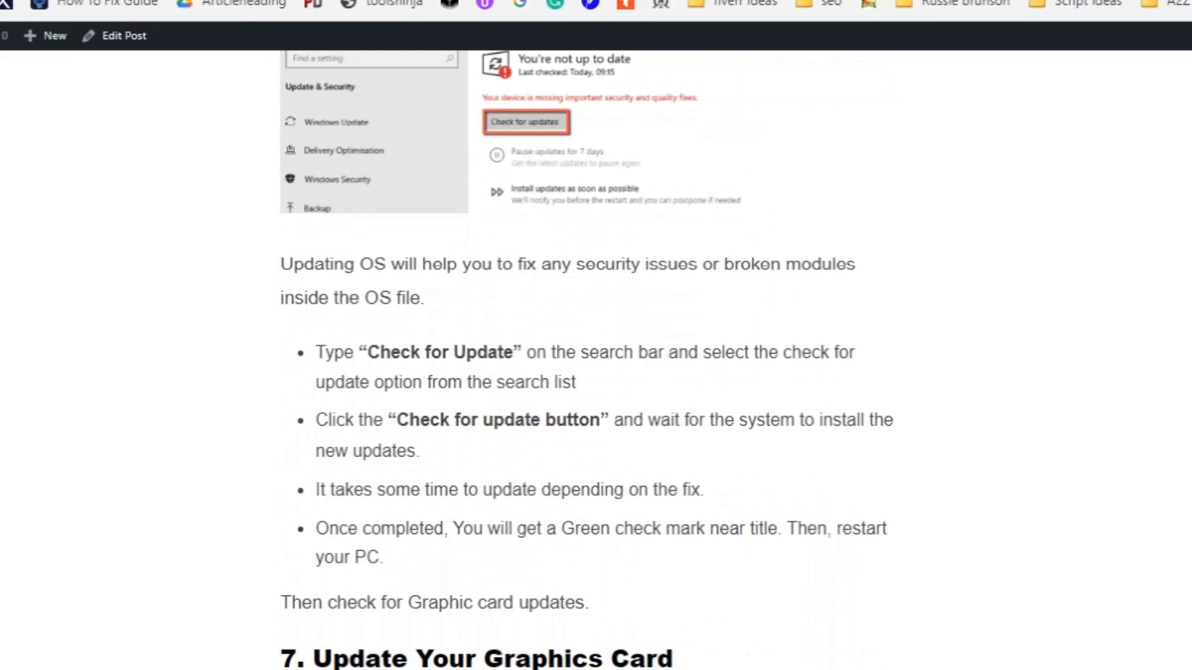
Scroll past the OS update steps to the '7. Update Your Graphics Card' heading.
scroll("down", 3)
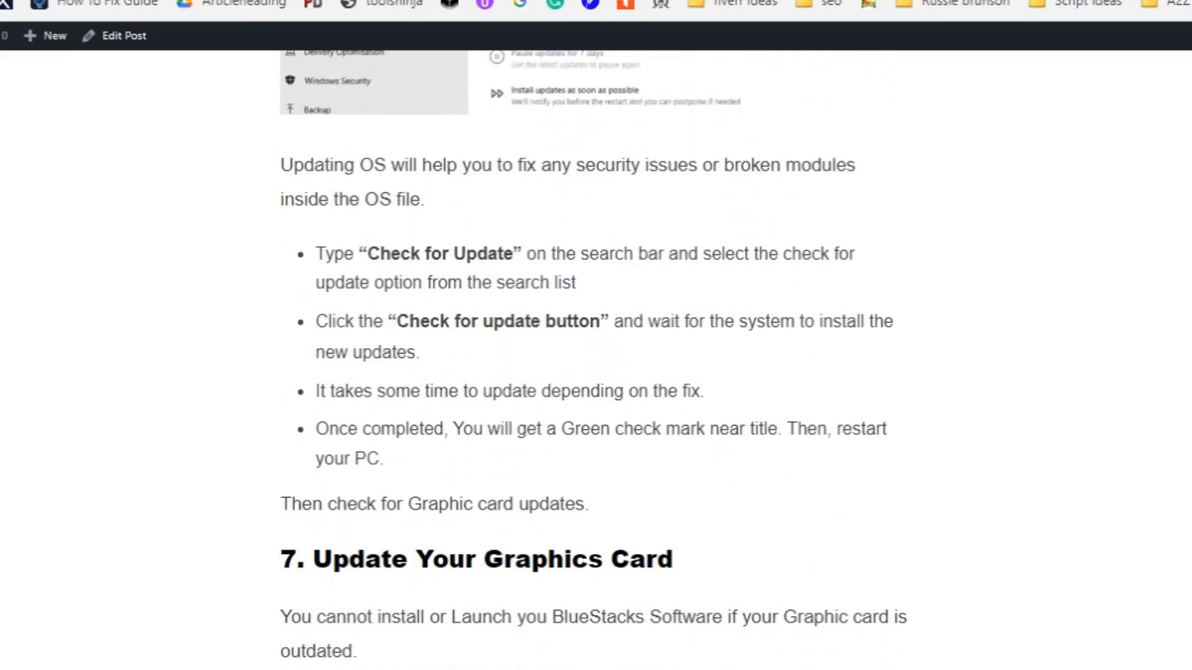
scroll("up", 3)
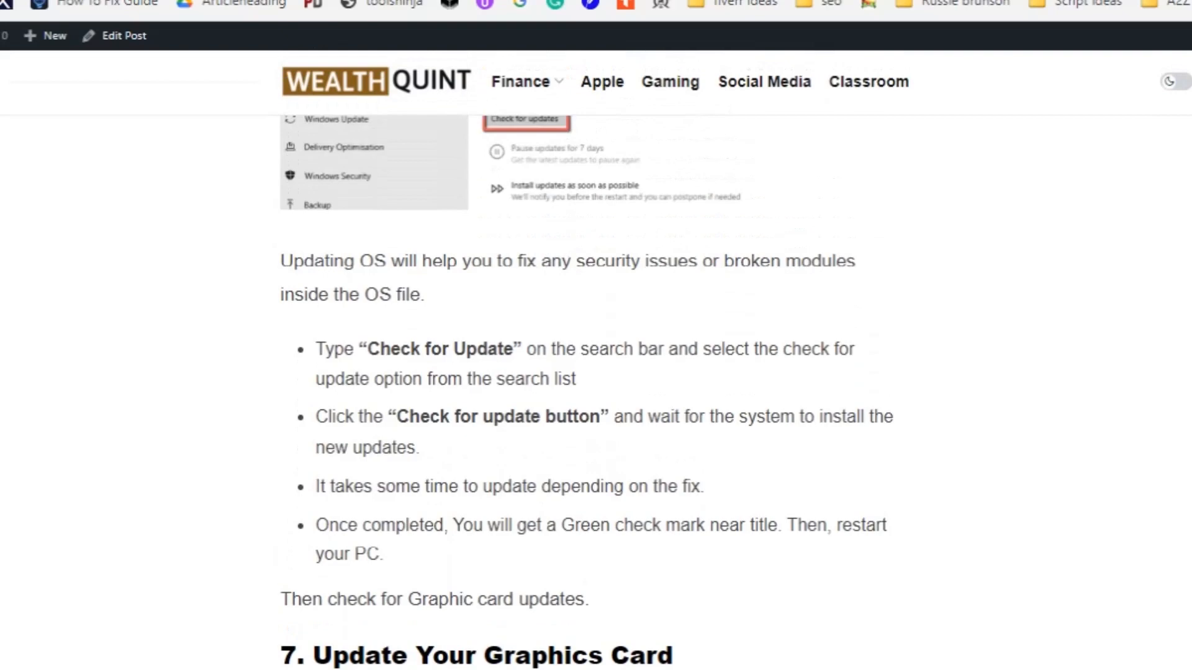
scroll("down", 3)
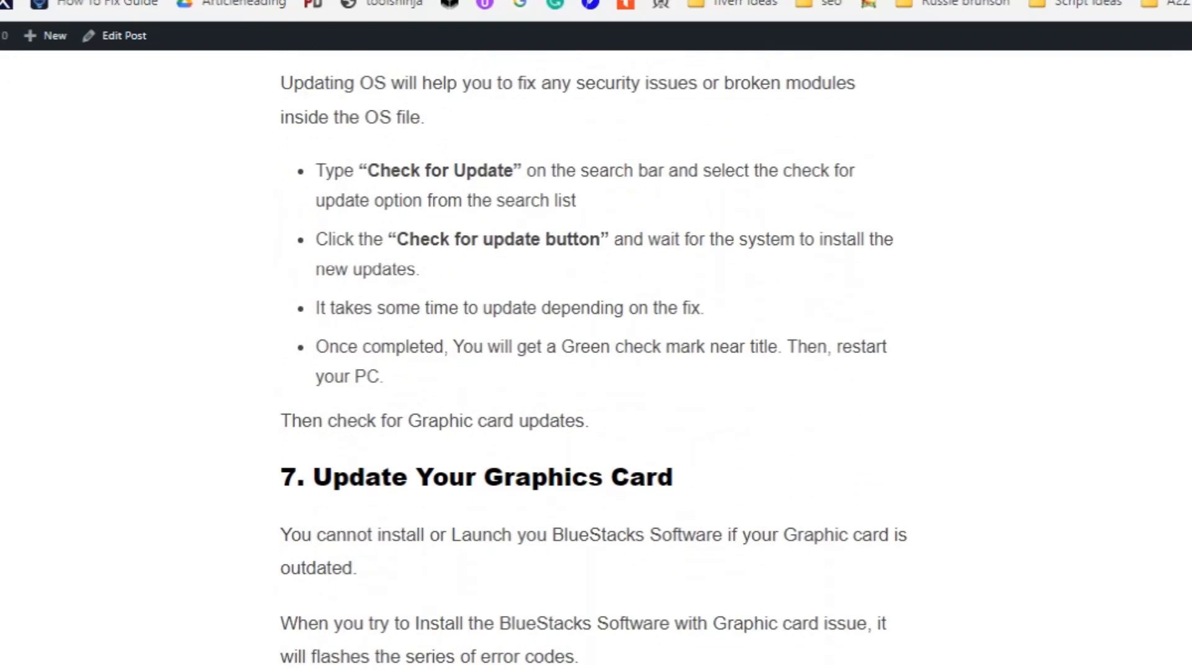
scroll("down", 3)
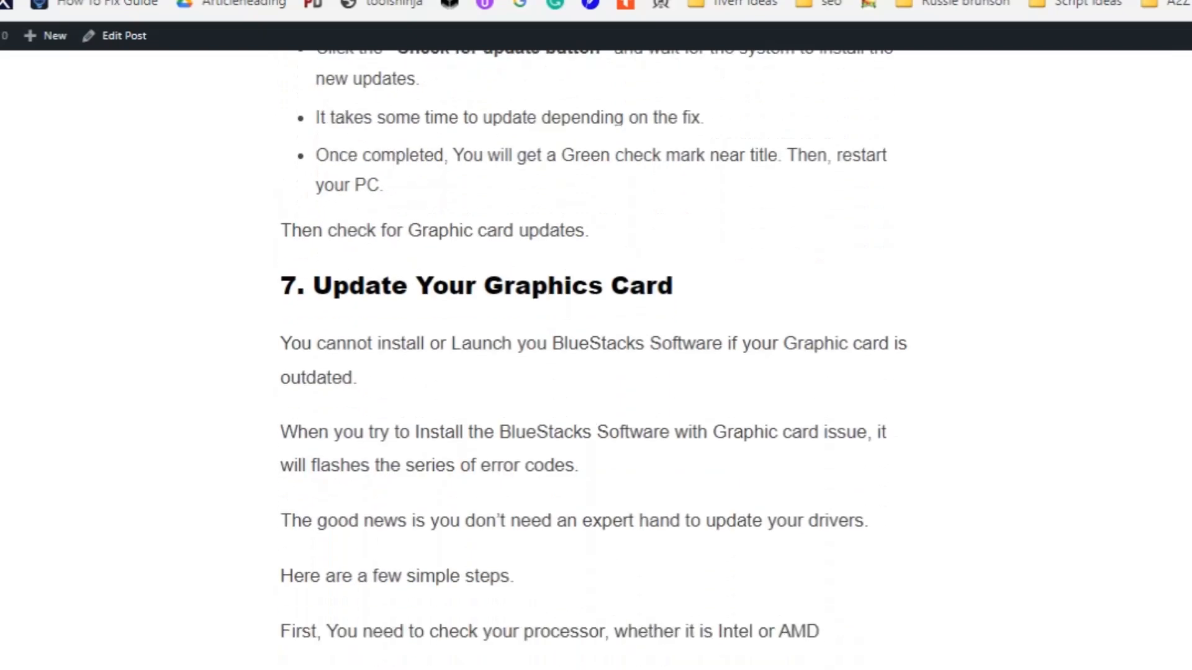
Scroll through the processor check steps for identifying Intel or AMD.
scroll("down", 3)
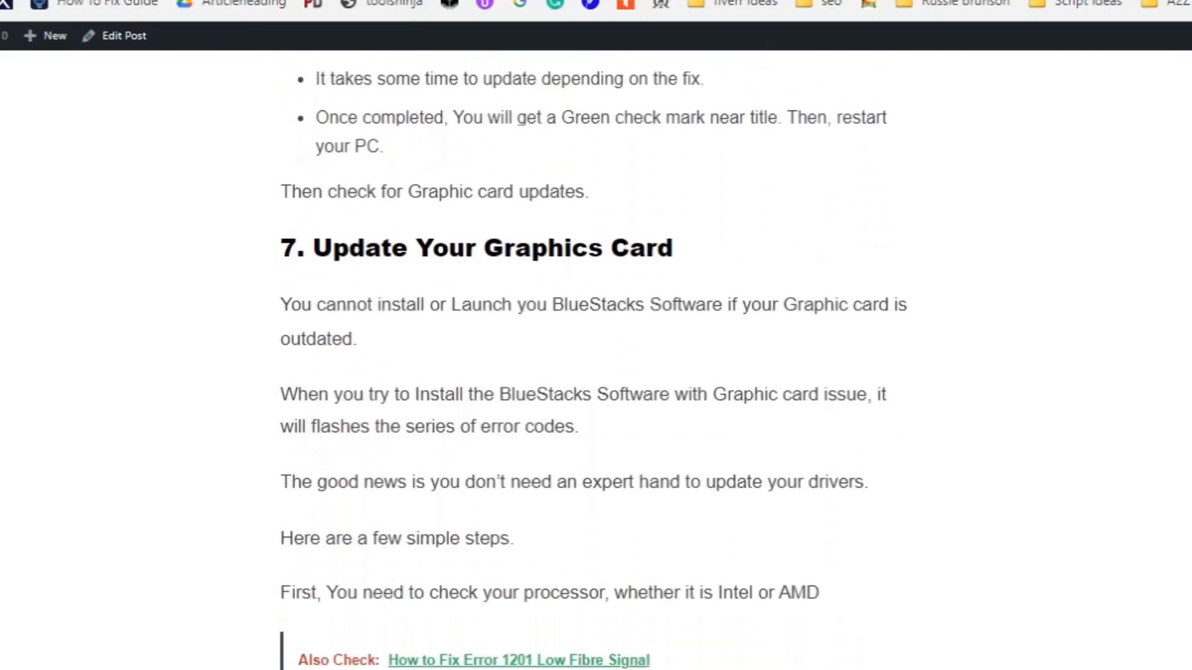
scroll("up", 3)
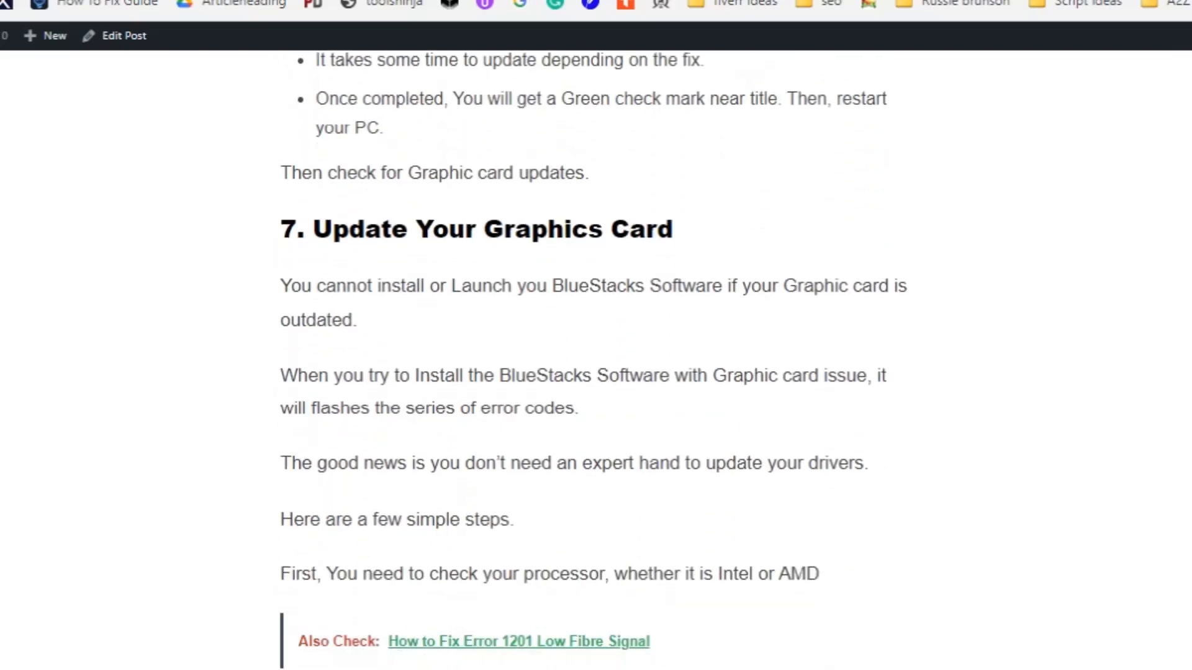
scroll("down", 3)
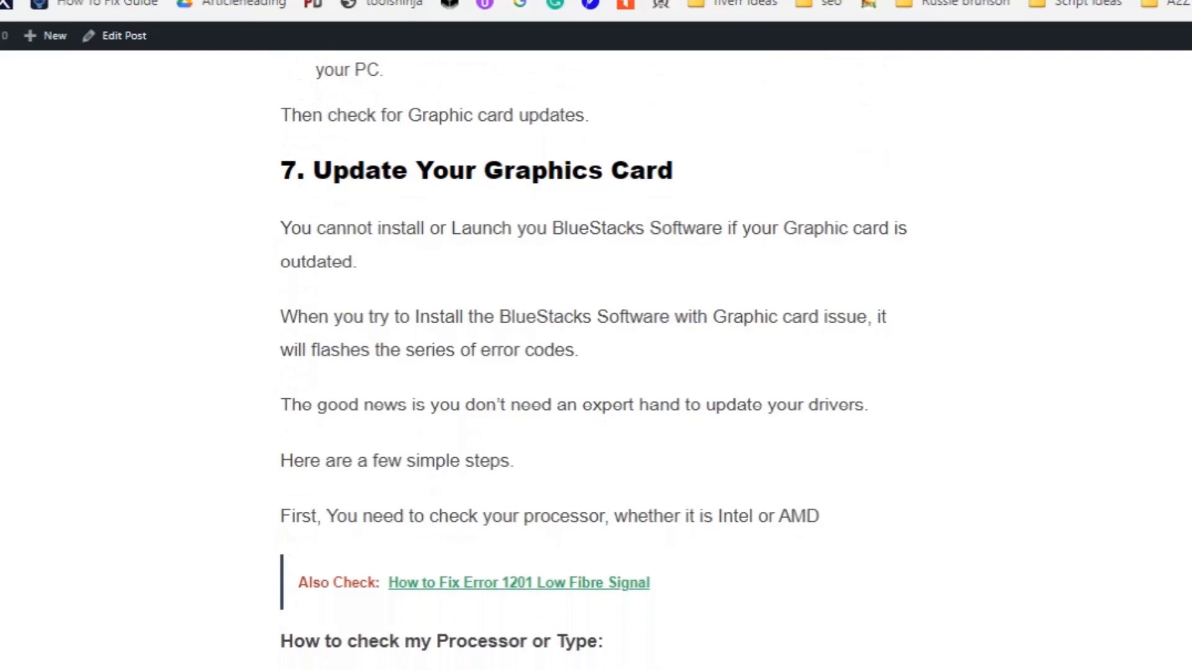
scroll("down", 3)
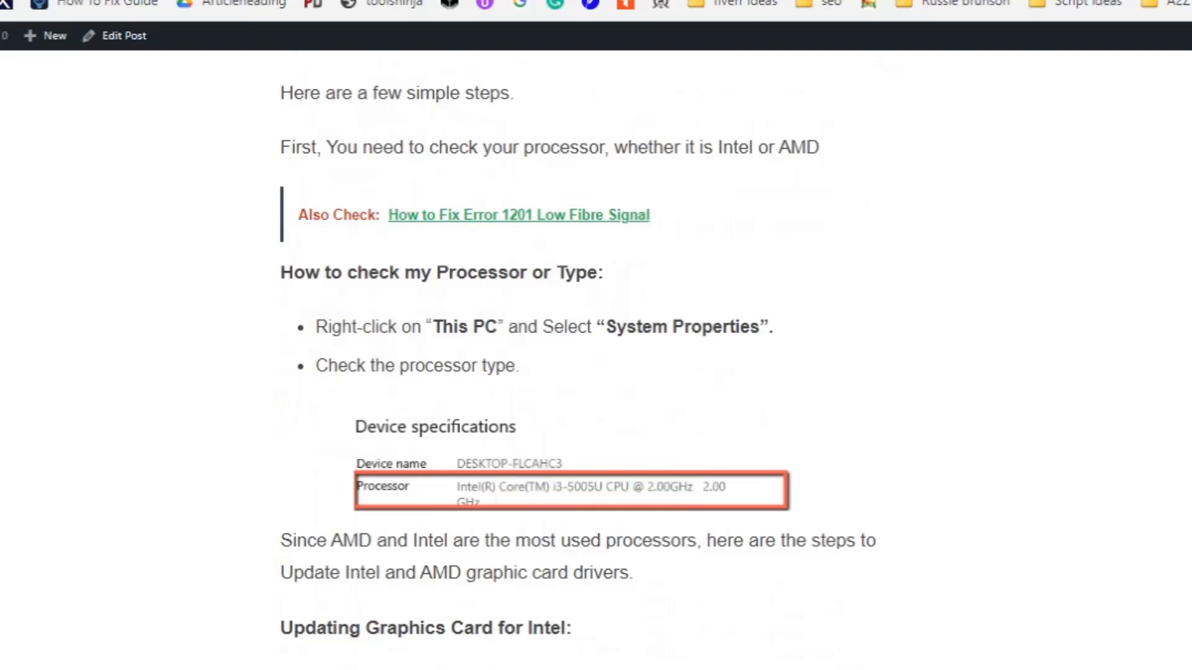
Scroll through the 'Updating Graphics Card for Intel' steps to the Intel Driver & Support Assistant screenshot.
scroll("down", 3)
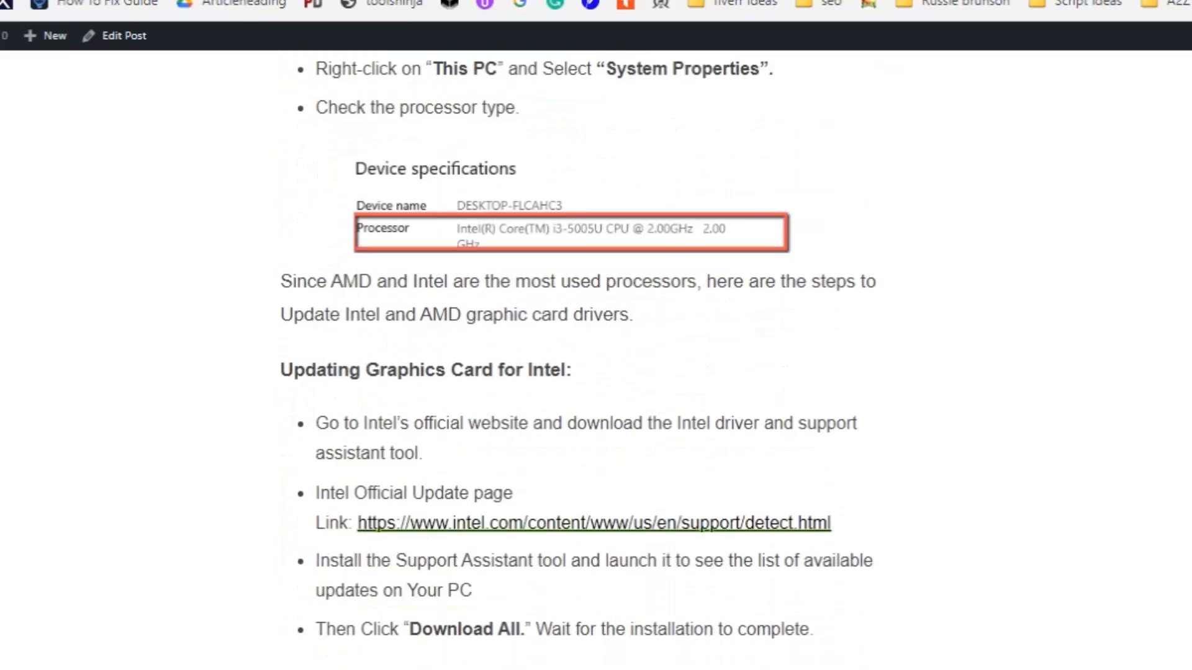
scroll("down", 3)
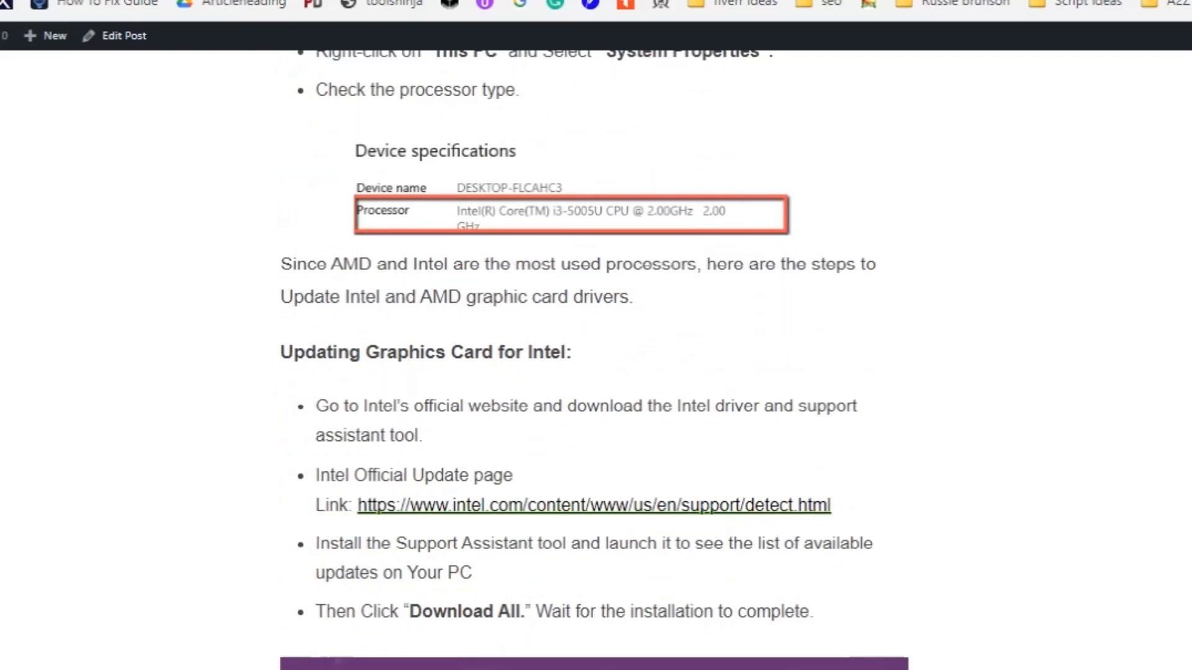
double_click(593, 505)
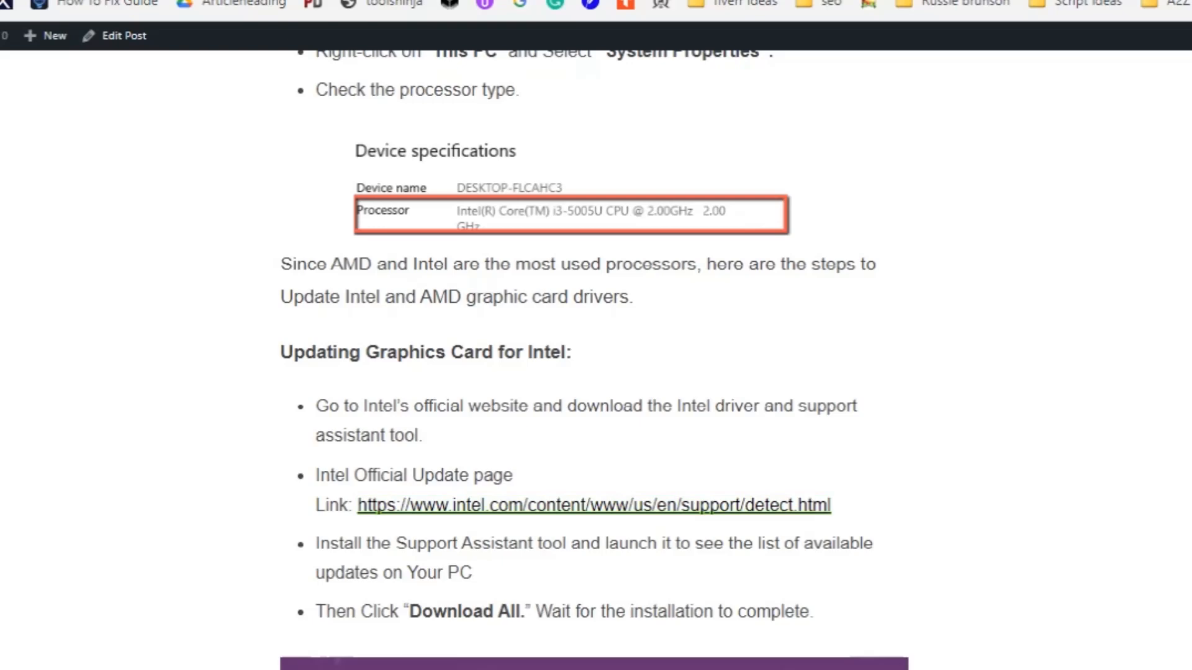
scroll("down", 3)
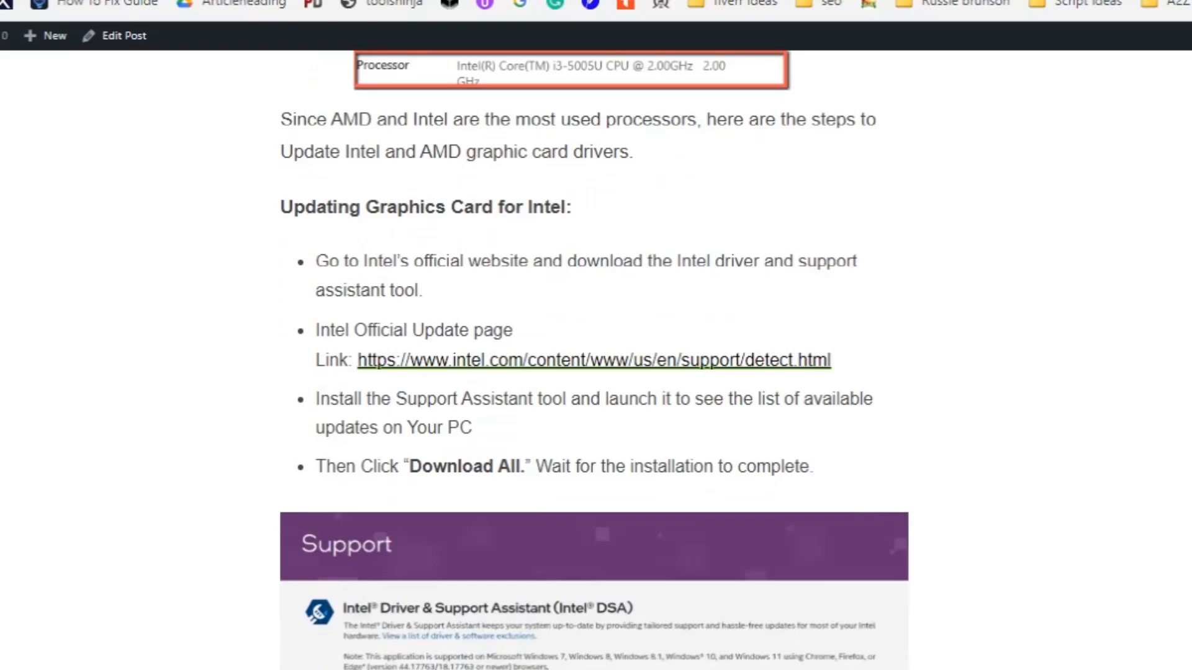
Scroll past the Intel screenshot and AMD driver update steps to the '8. Other Hardware Fixes' heading.
scroll("down", 3)
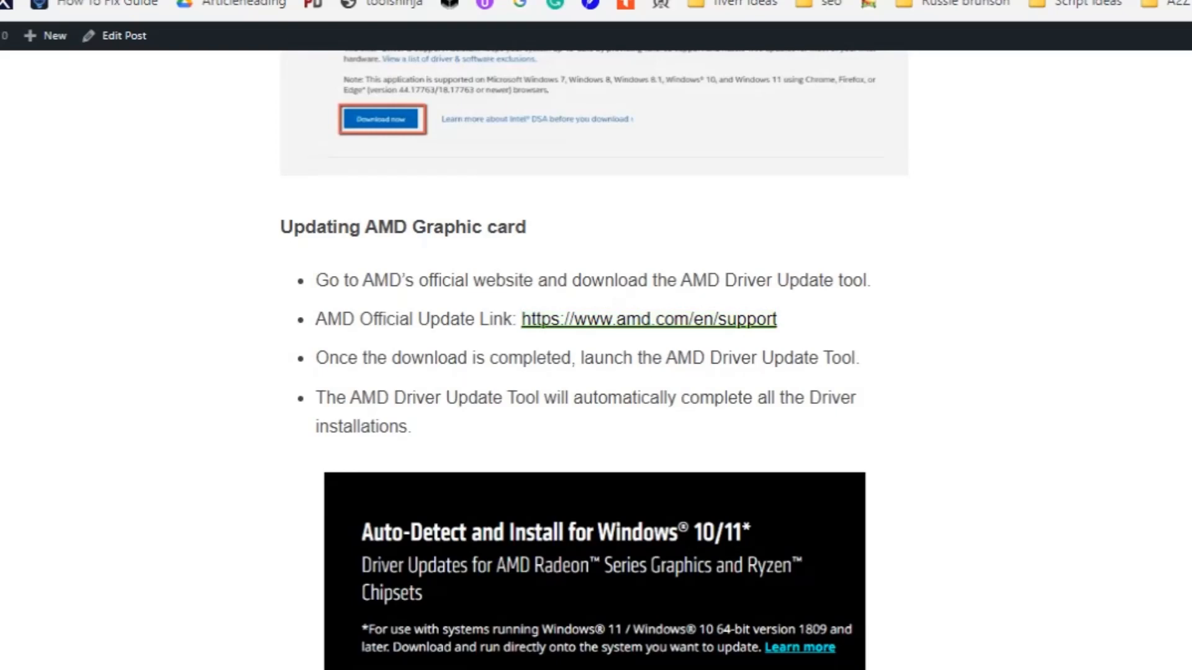
scroll("down", 3)
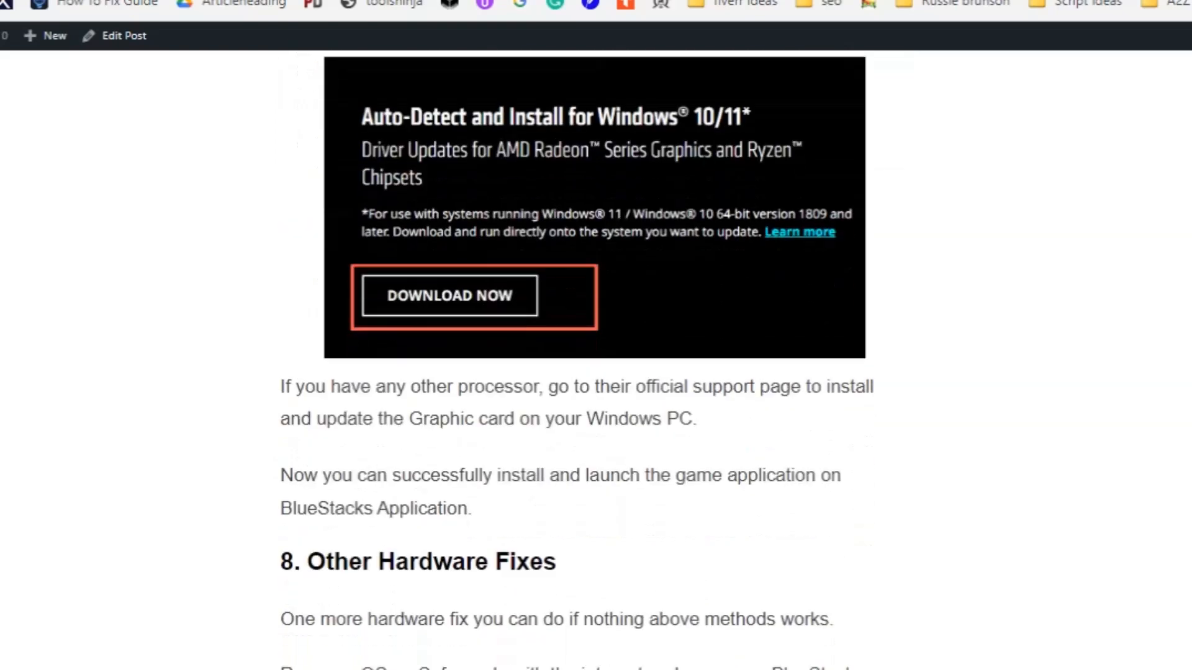
scroll("down", 3)
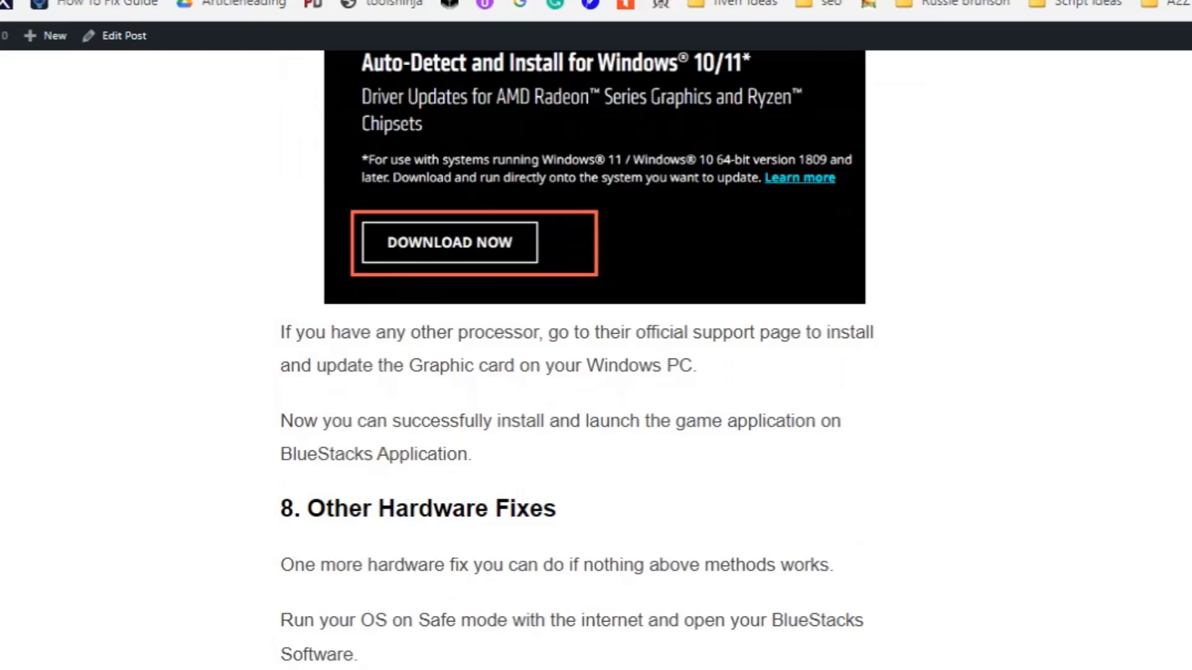
Scroll through section 8 to the article's closing paragraphs and the 'Similar Posts' heading.
scroll("down", 3)
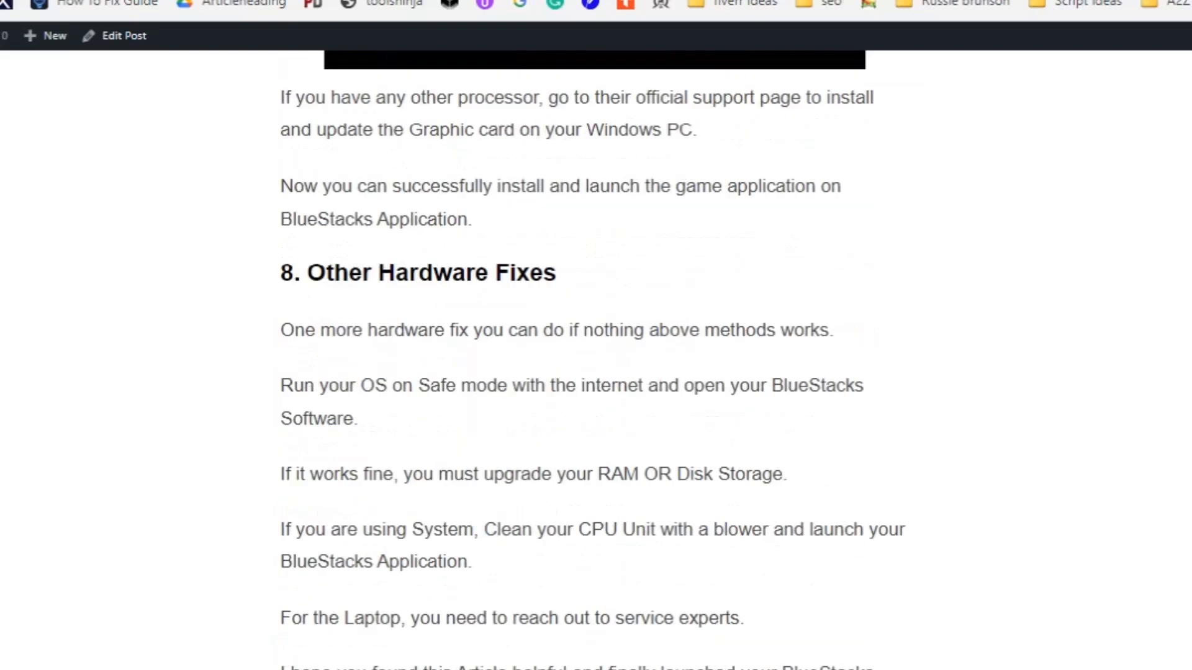
scroll("down", 3)
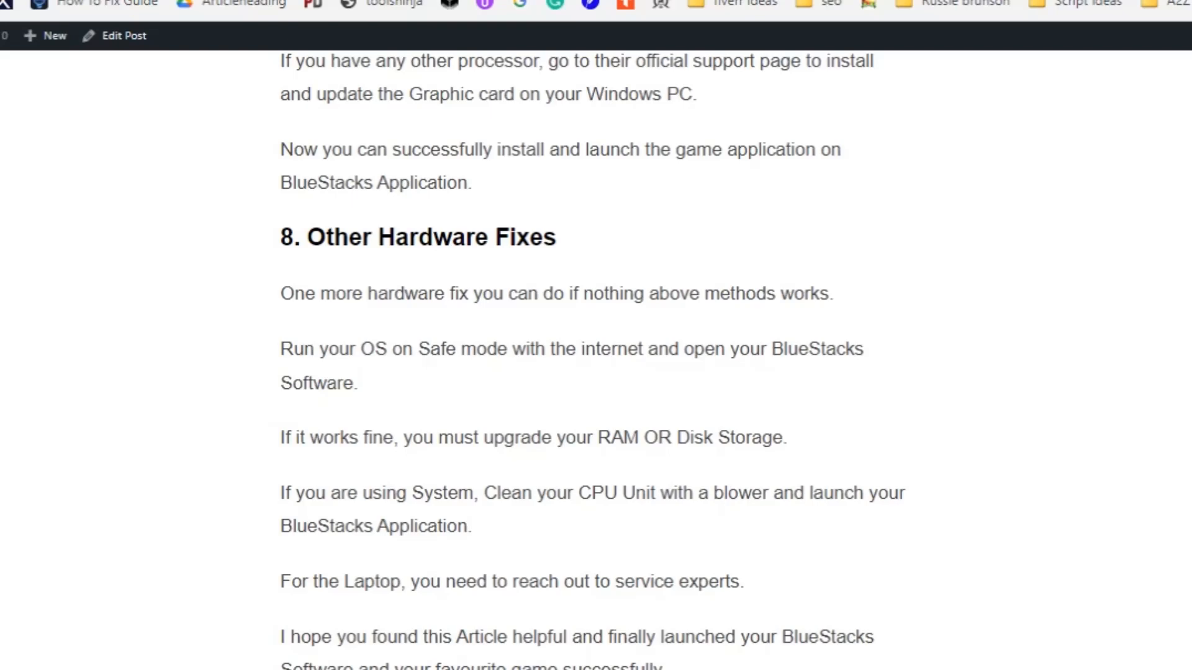
scroll("down", 3)
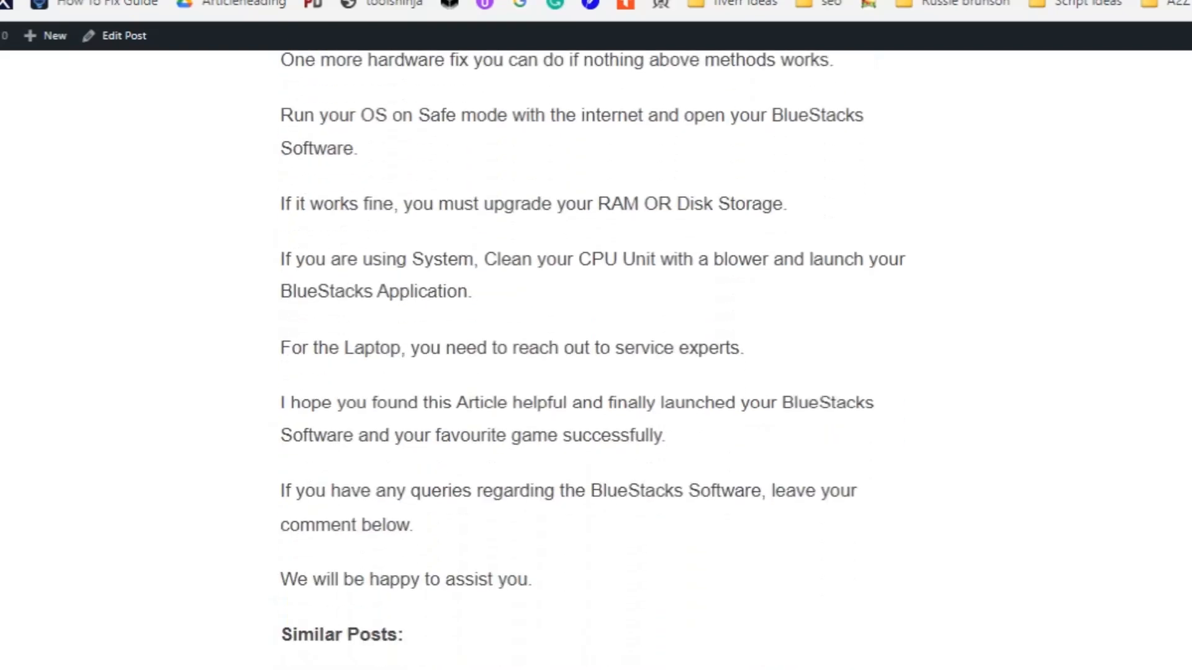